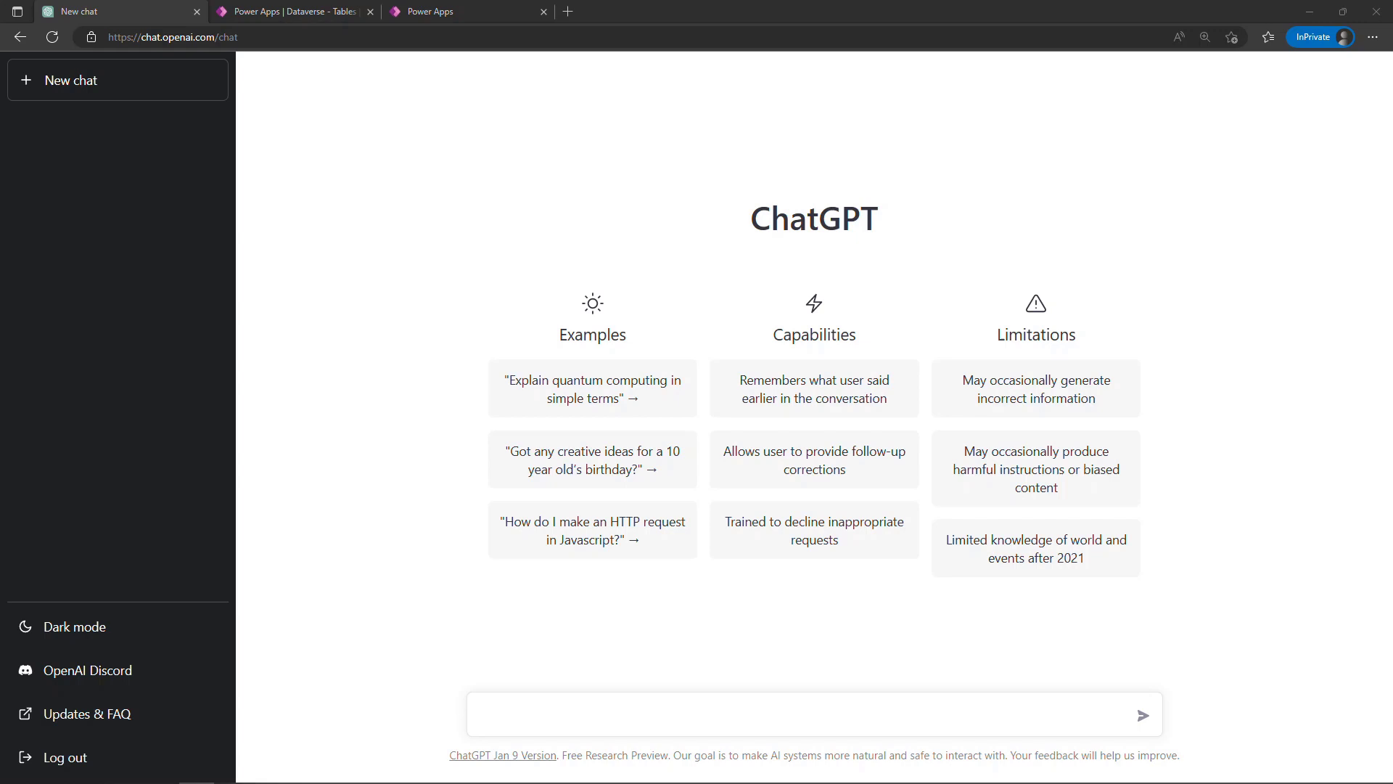
Ask ChatGPT to 'explain power apps in simple terms' and get its answer.
type("explain power apps in simple terms")
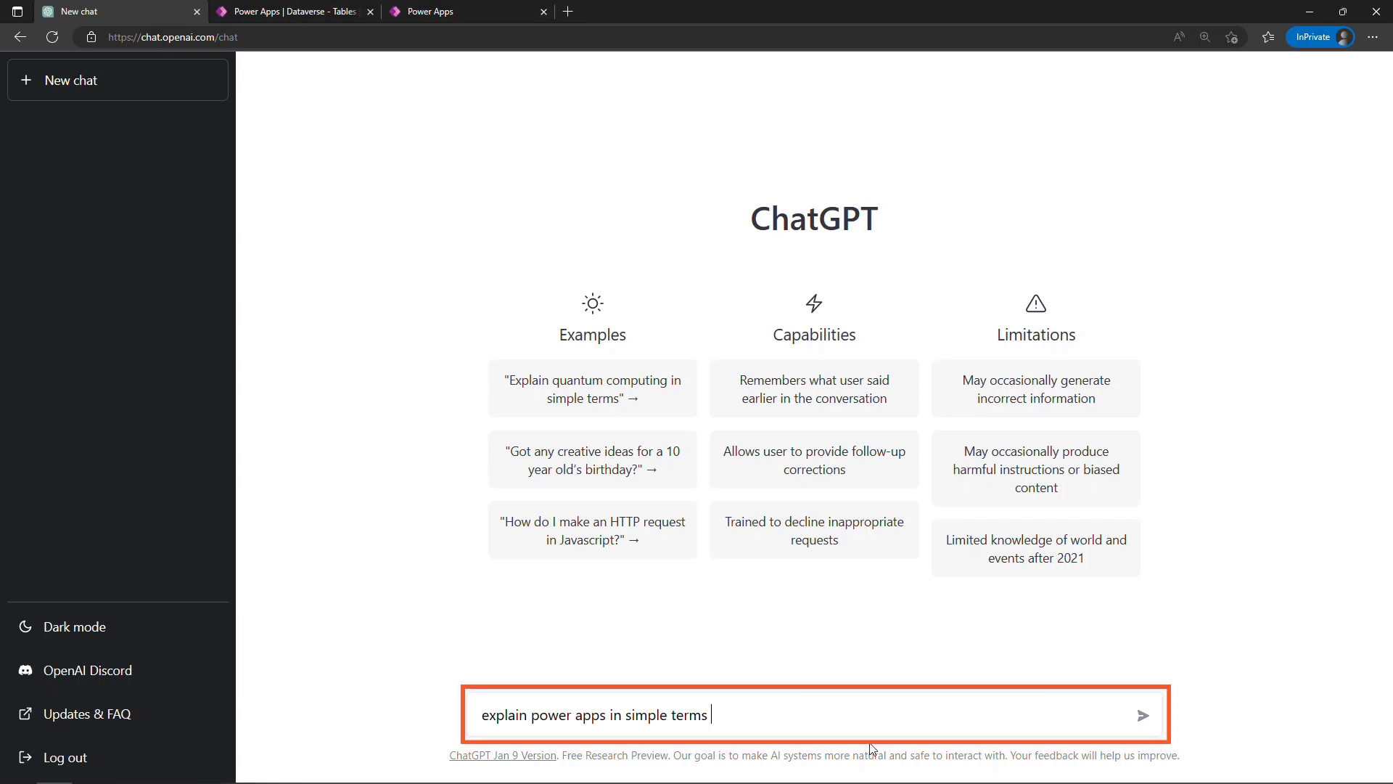
left_click(1144, 715)
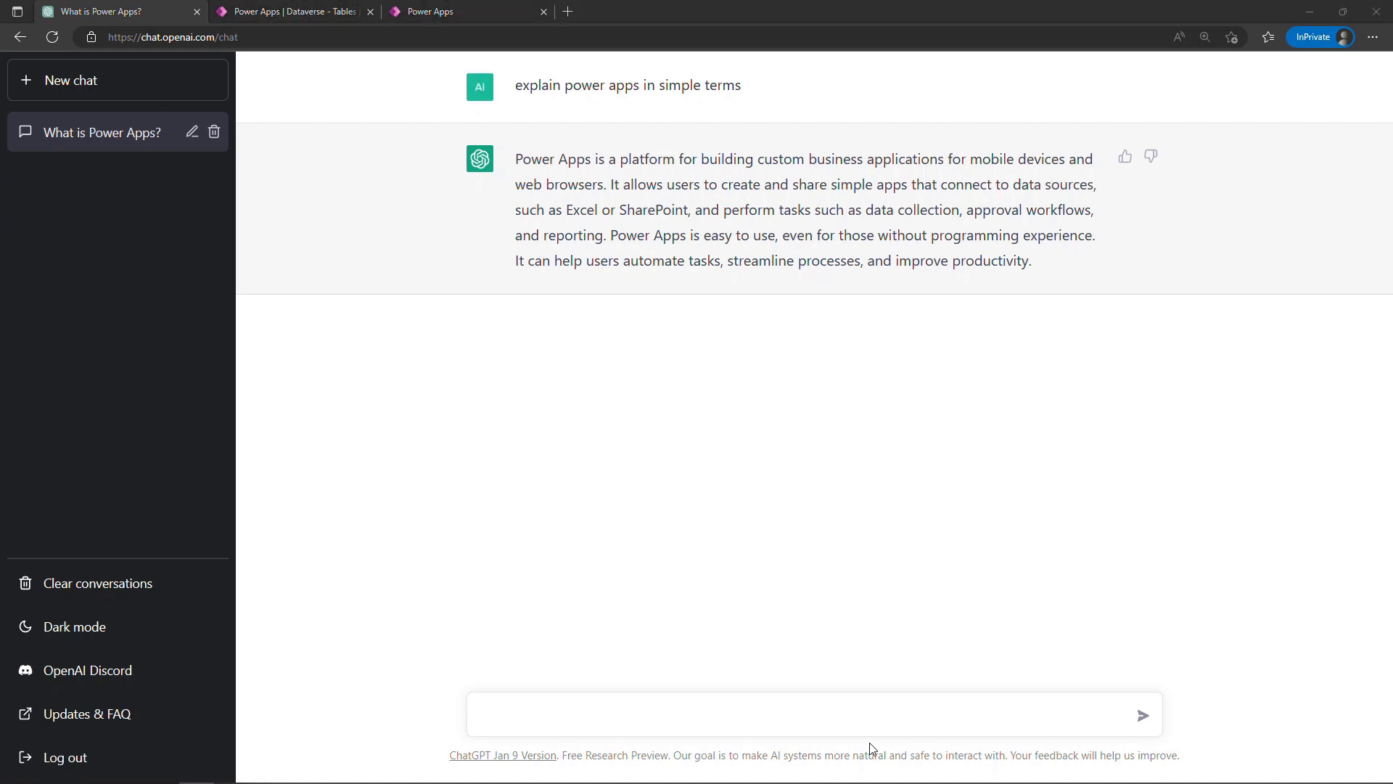
left_click(467, 11)
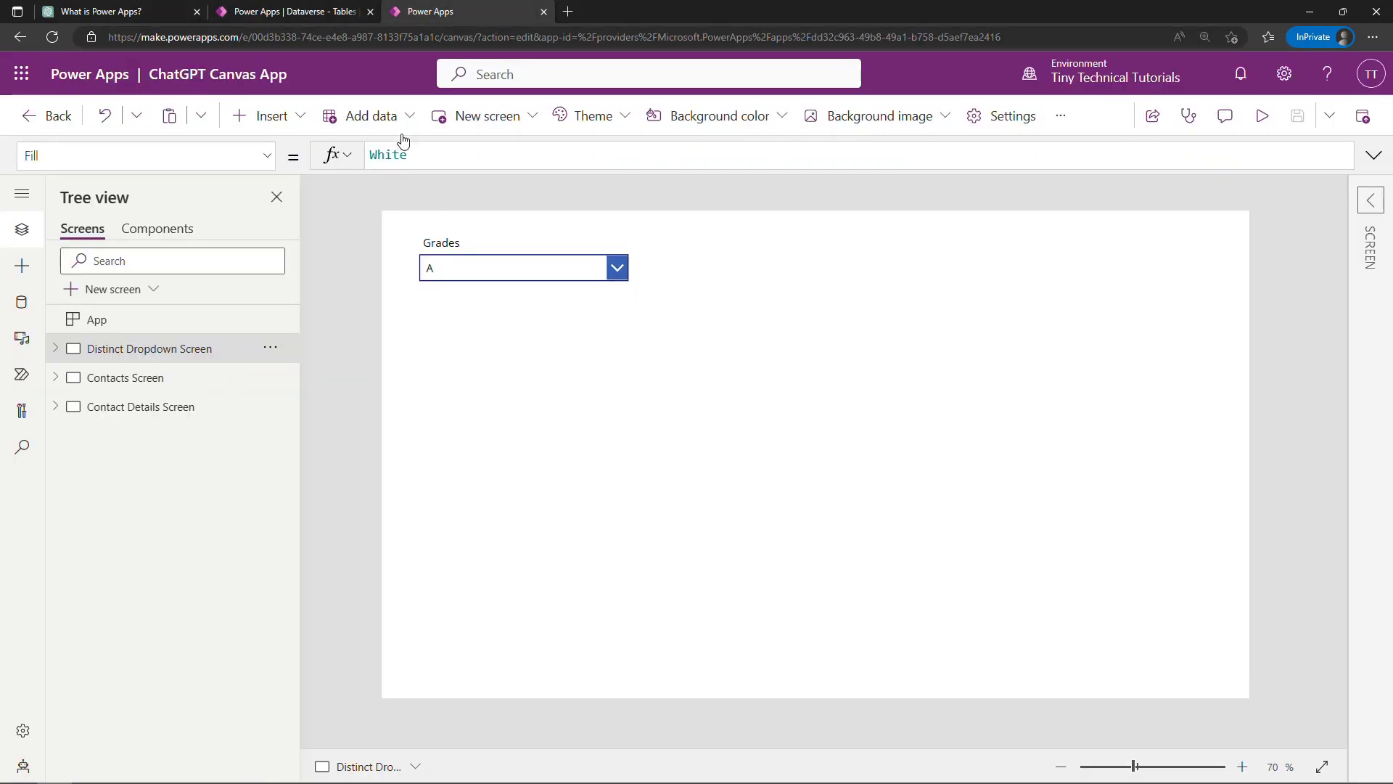
mouse_move(373, 232)
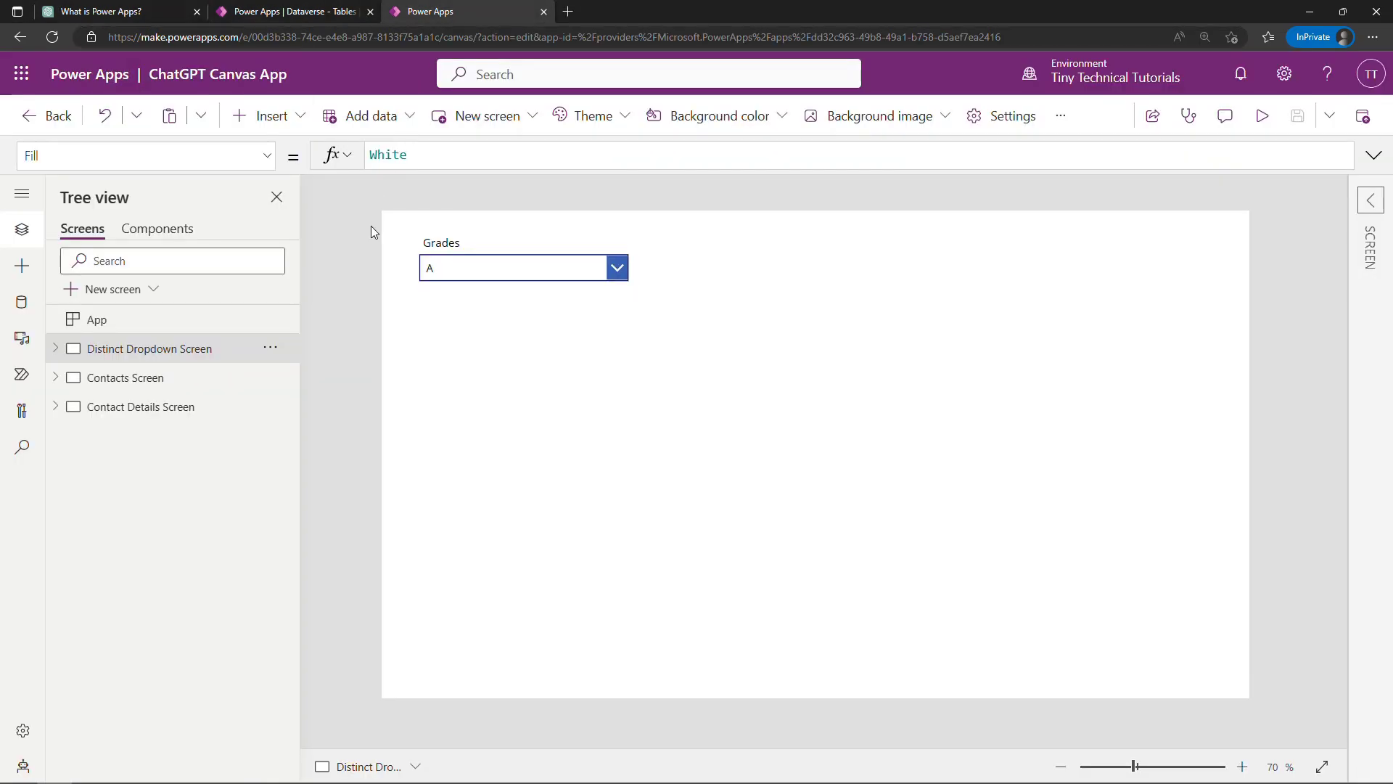
left_click(510, 268)
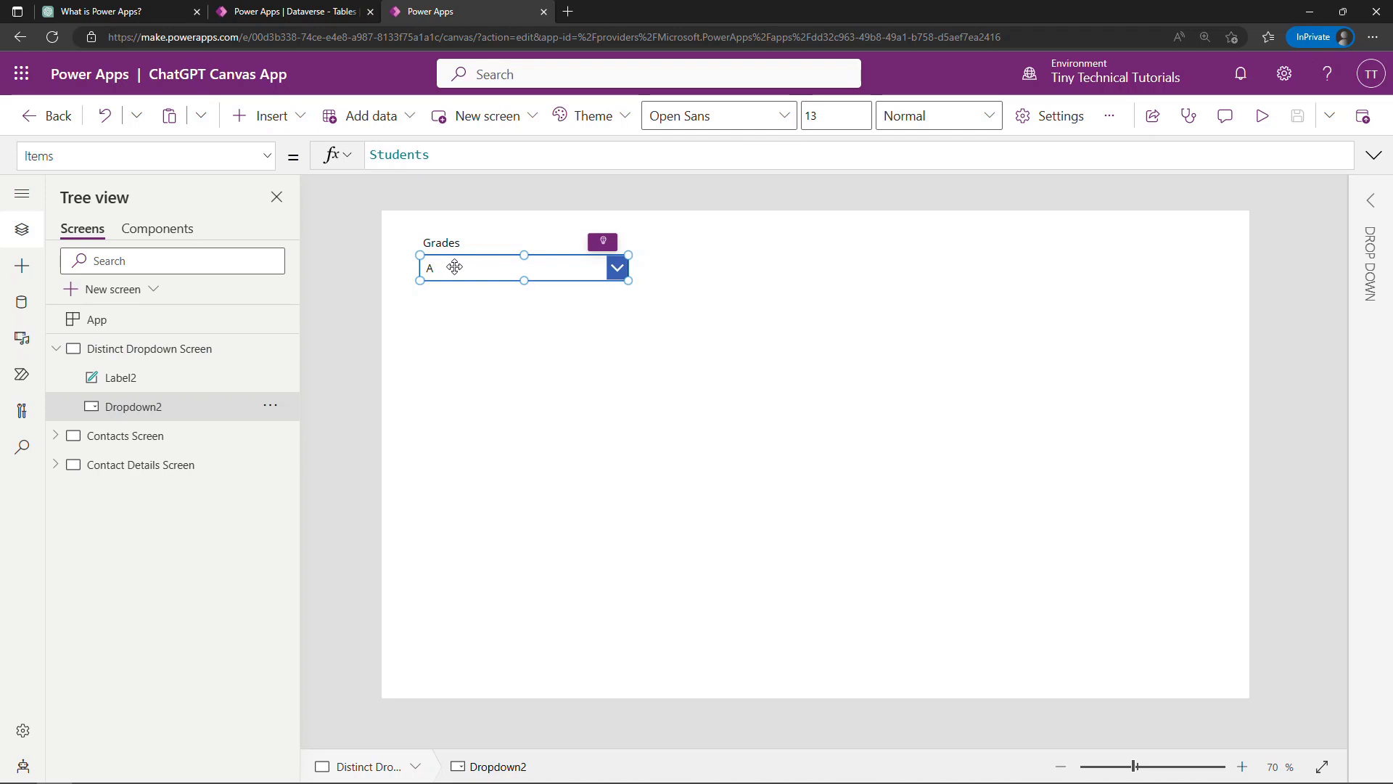
mouse_move(437, 246)
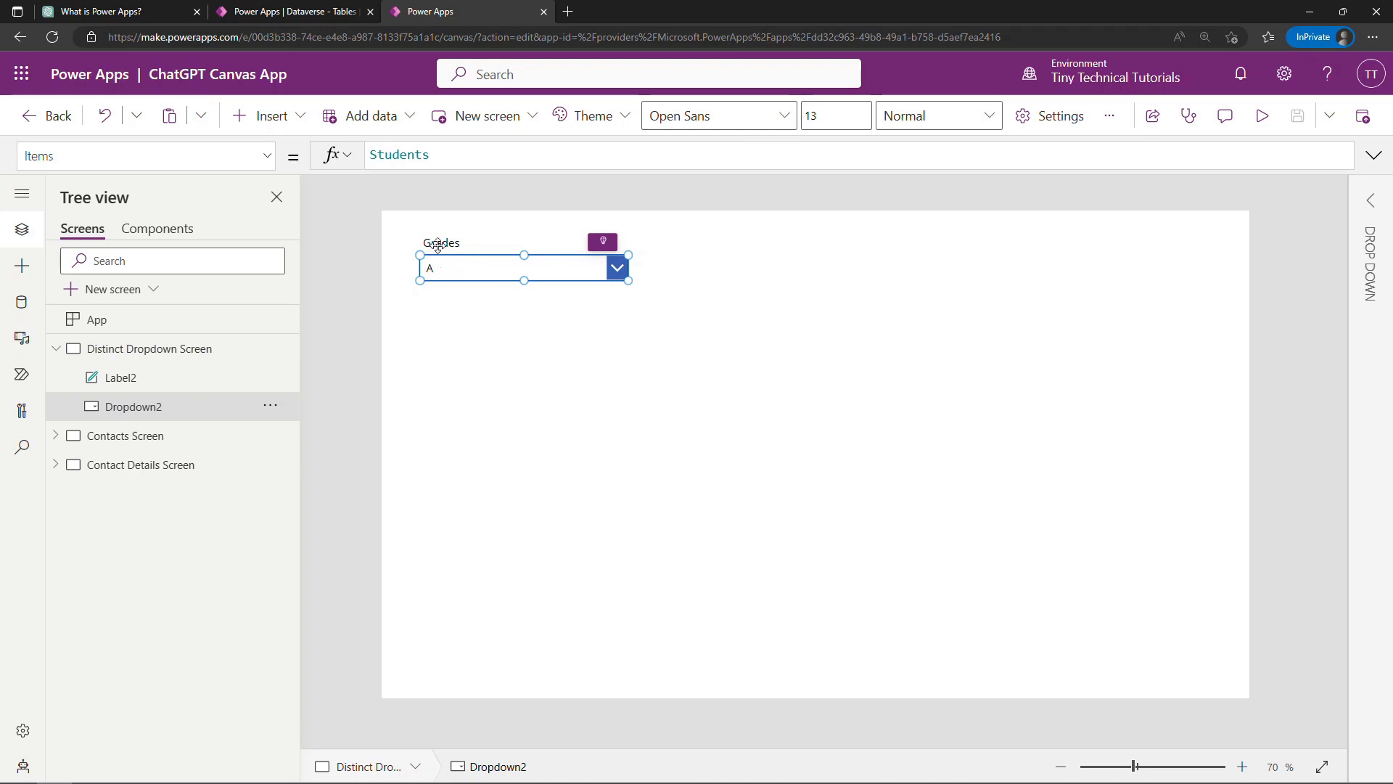
left_click(294, 12)
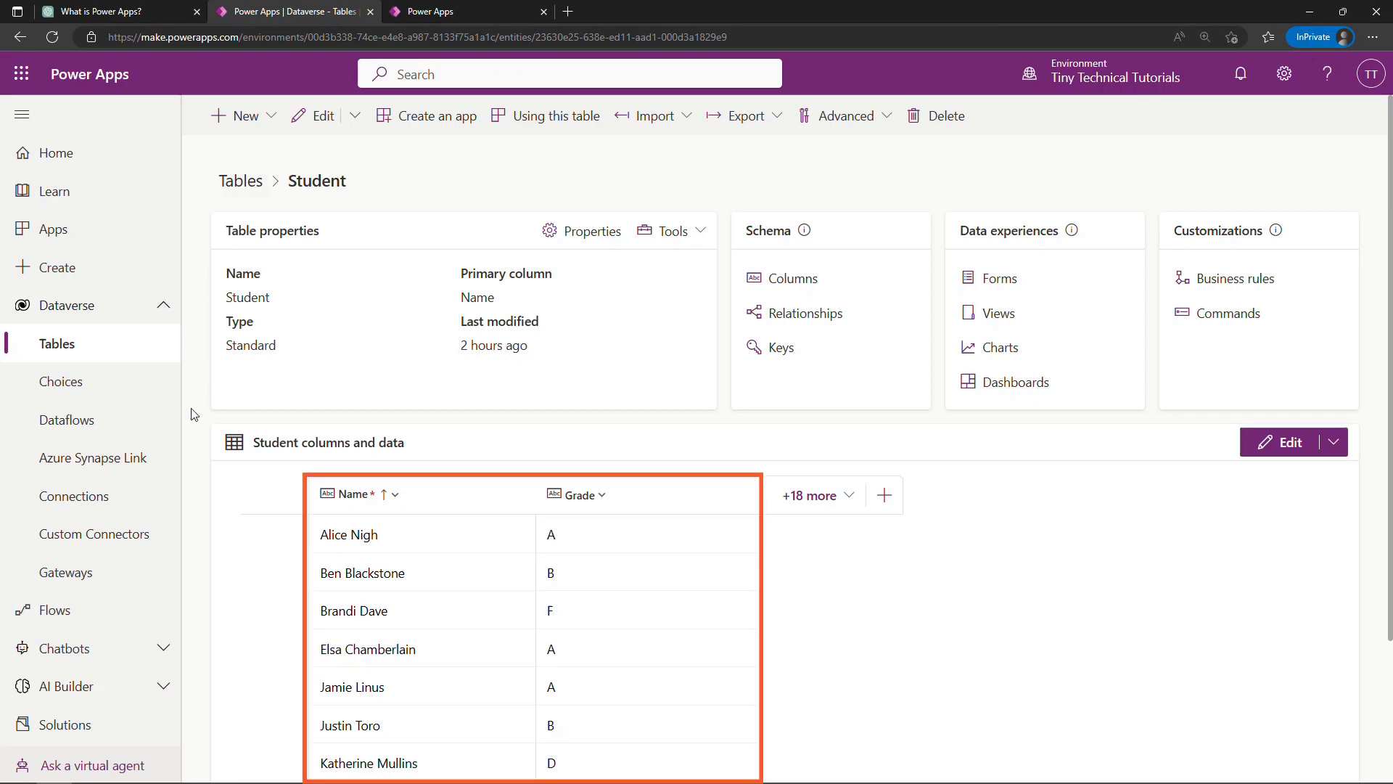
scroll("down", 3)
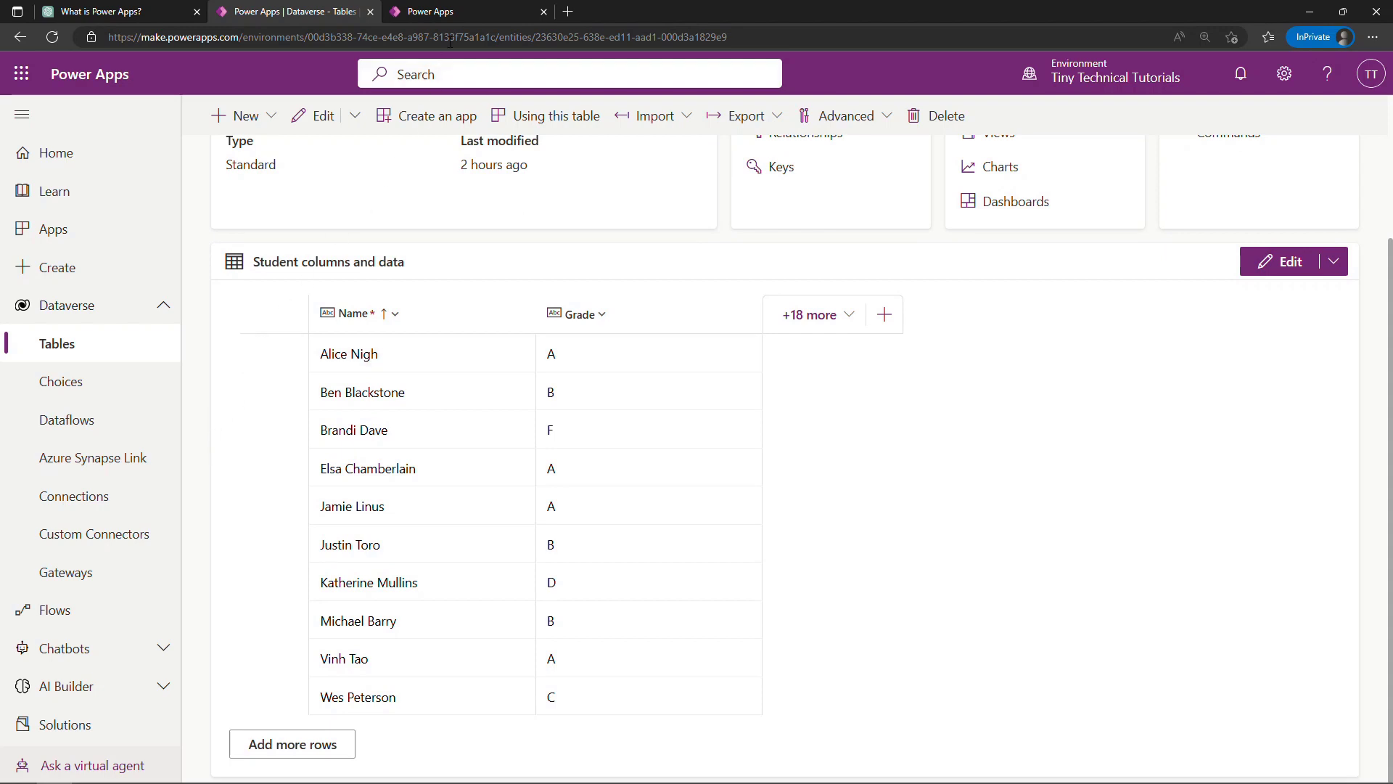
left_click(469, 12)
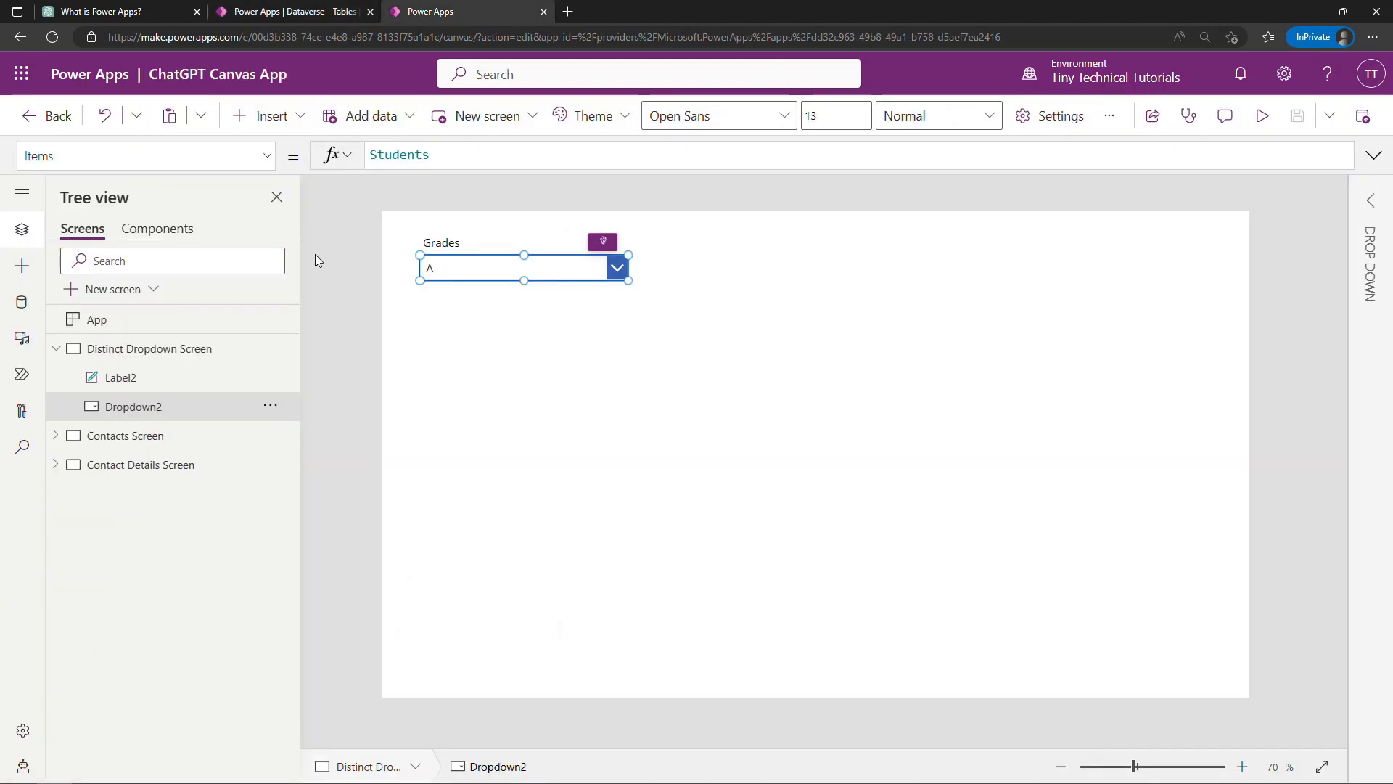
mouse_move(1263, 116)
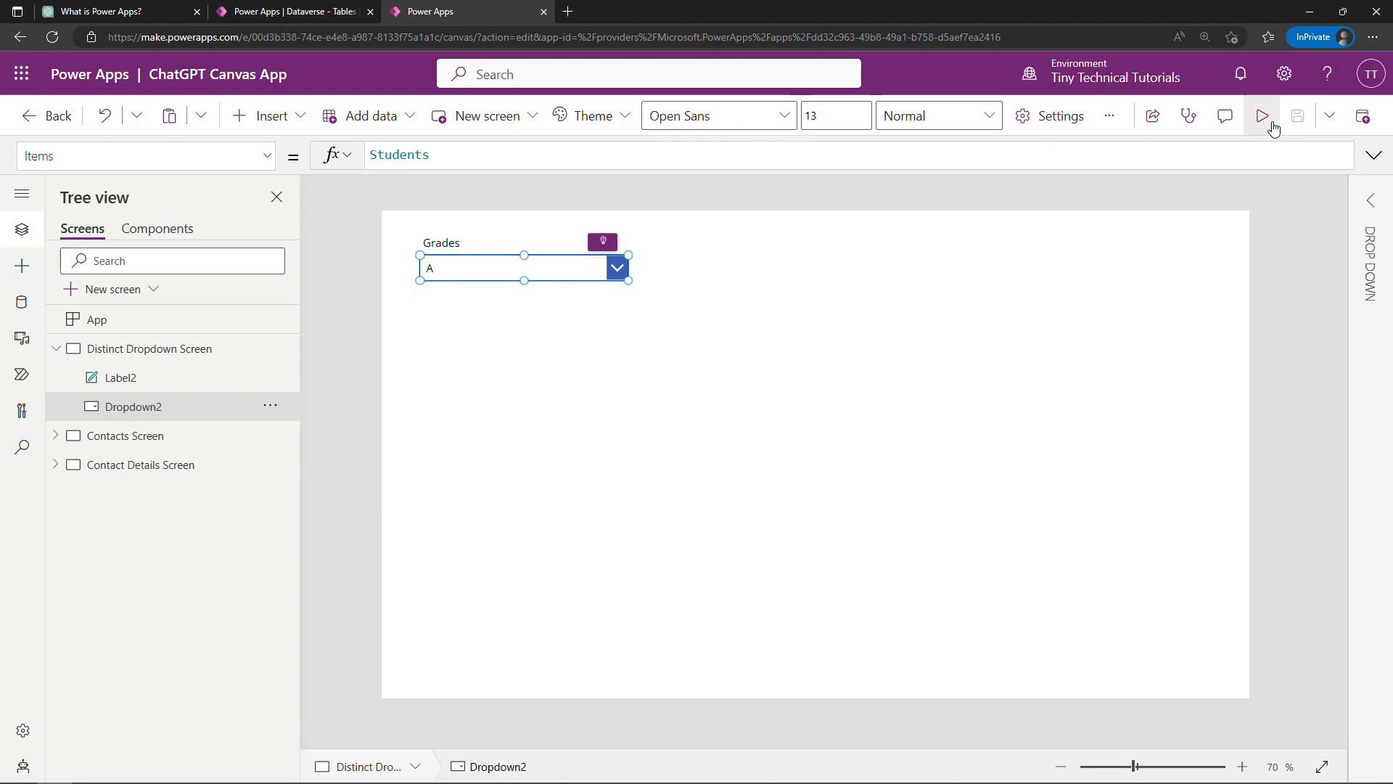
left_click(1261, 117)
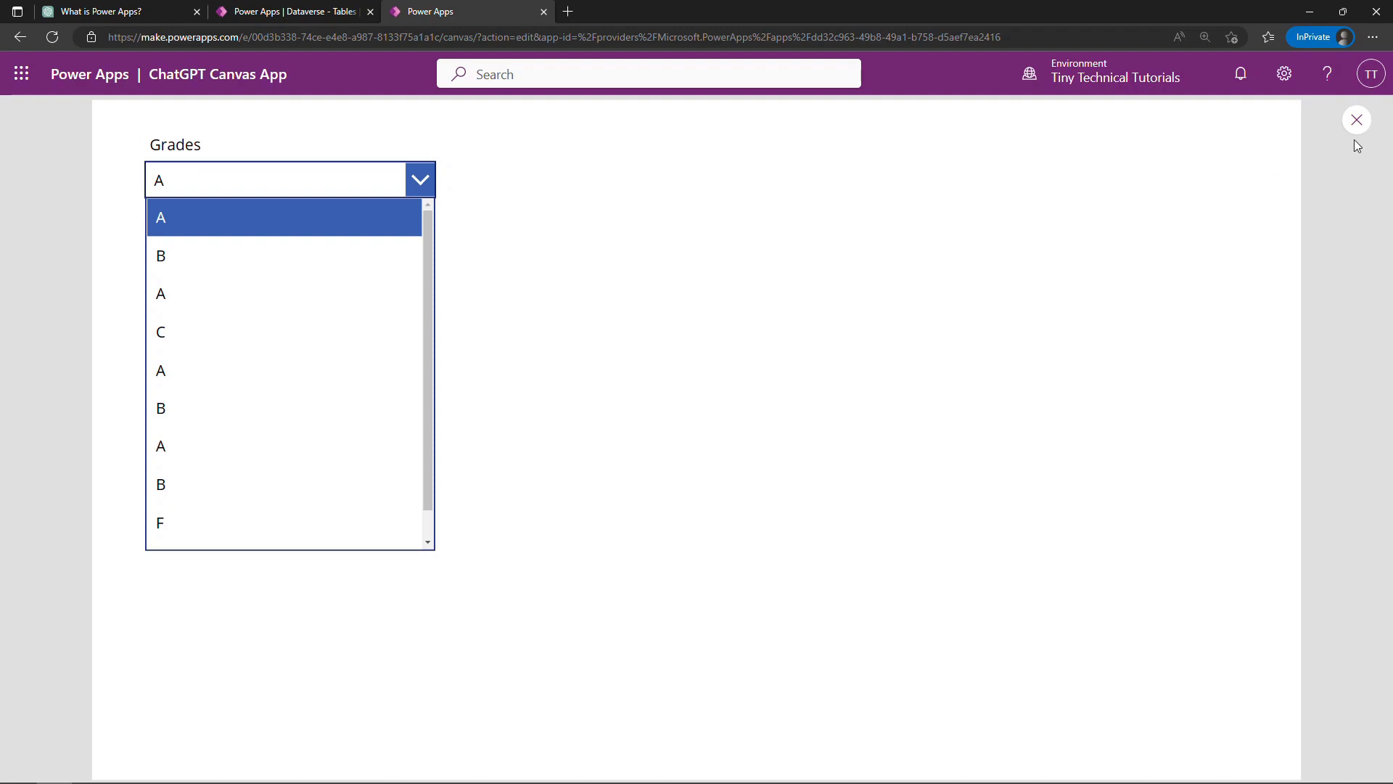
left_click(1356, 119)
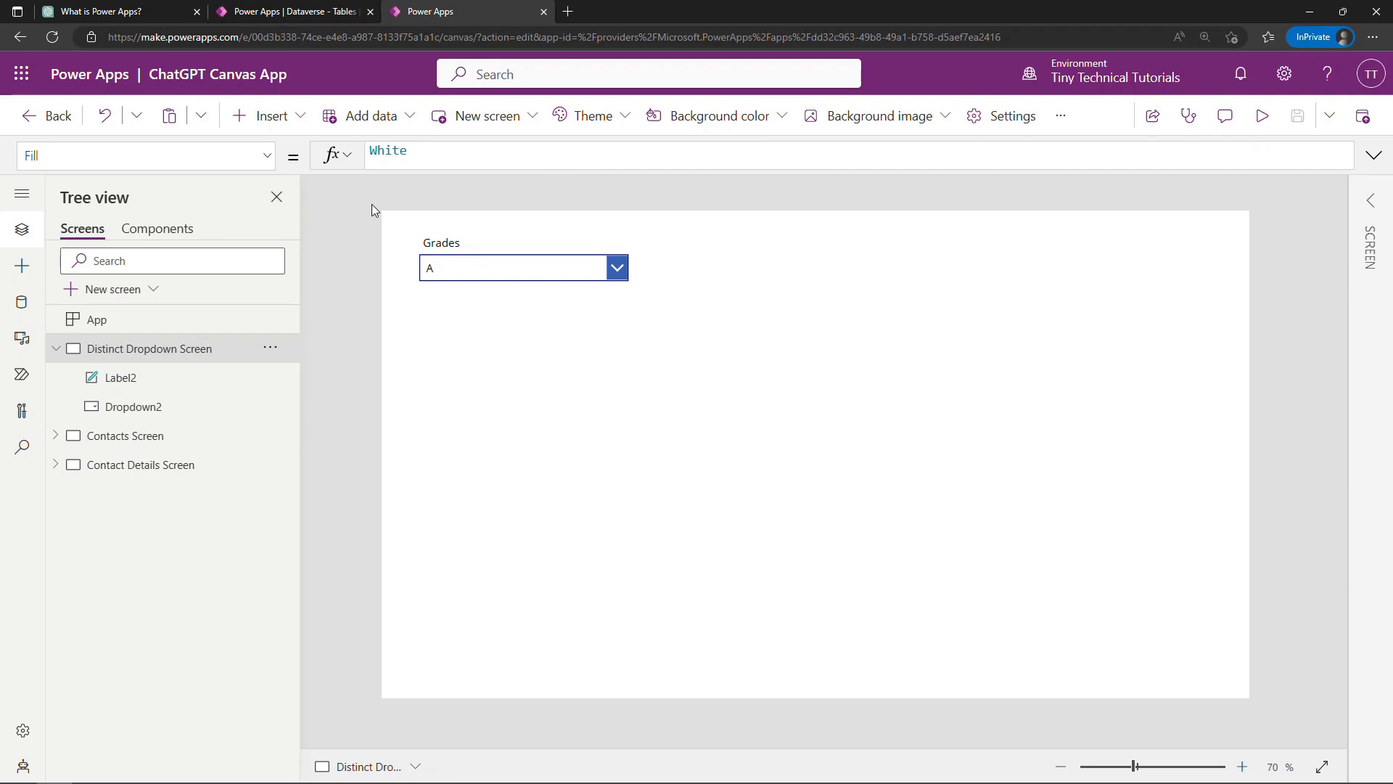
Request a distinct-Grade dropdown formula and select the Dropdown1.Items = Distinct(Students, Grade) line.
left_click(117, 10)
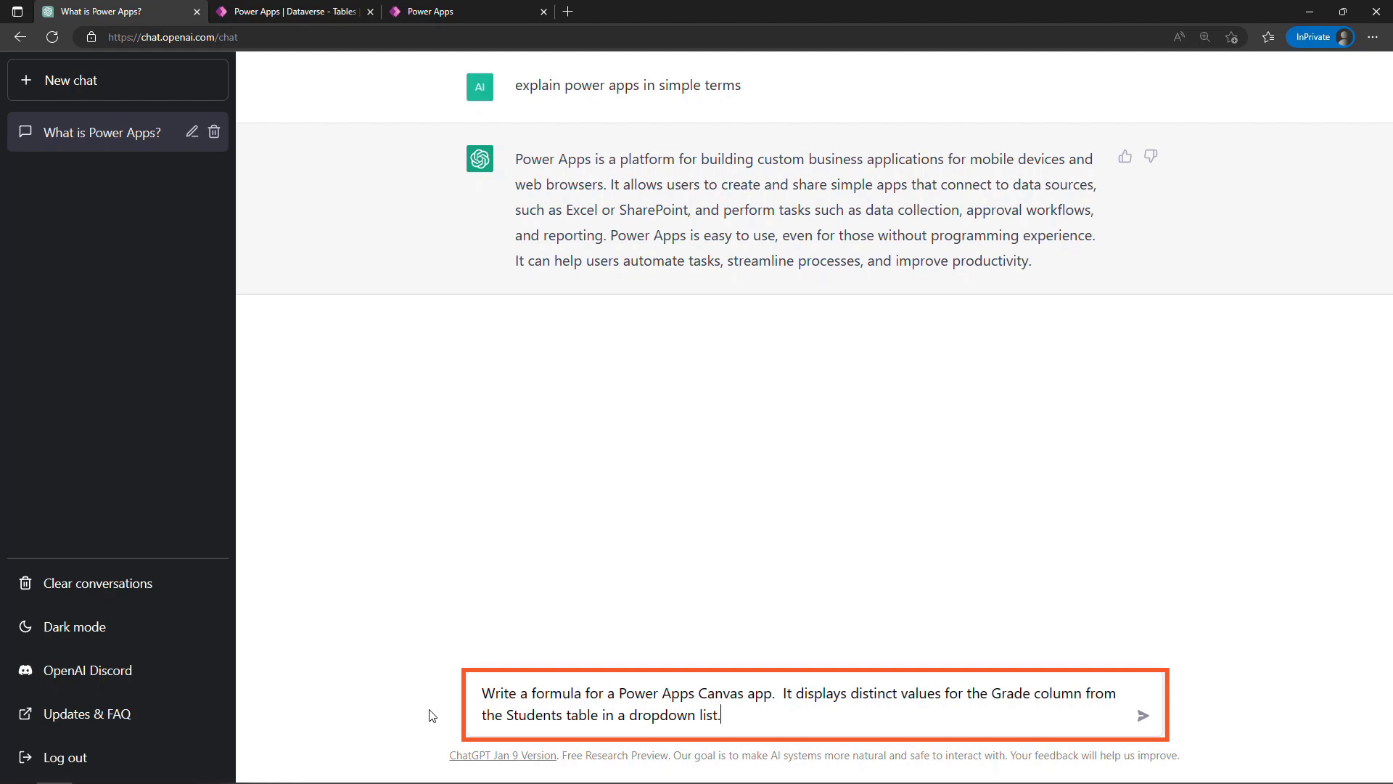
left_click(1143, 715)
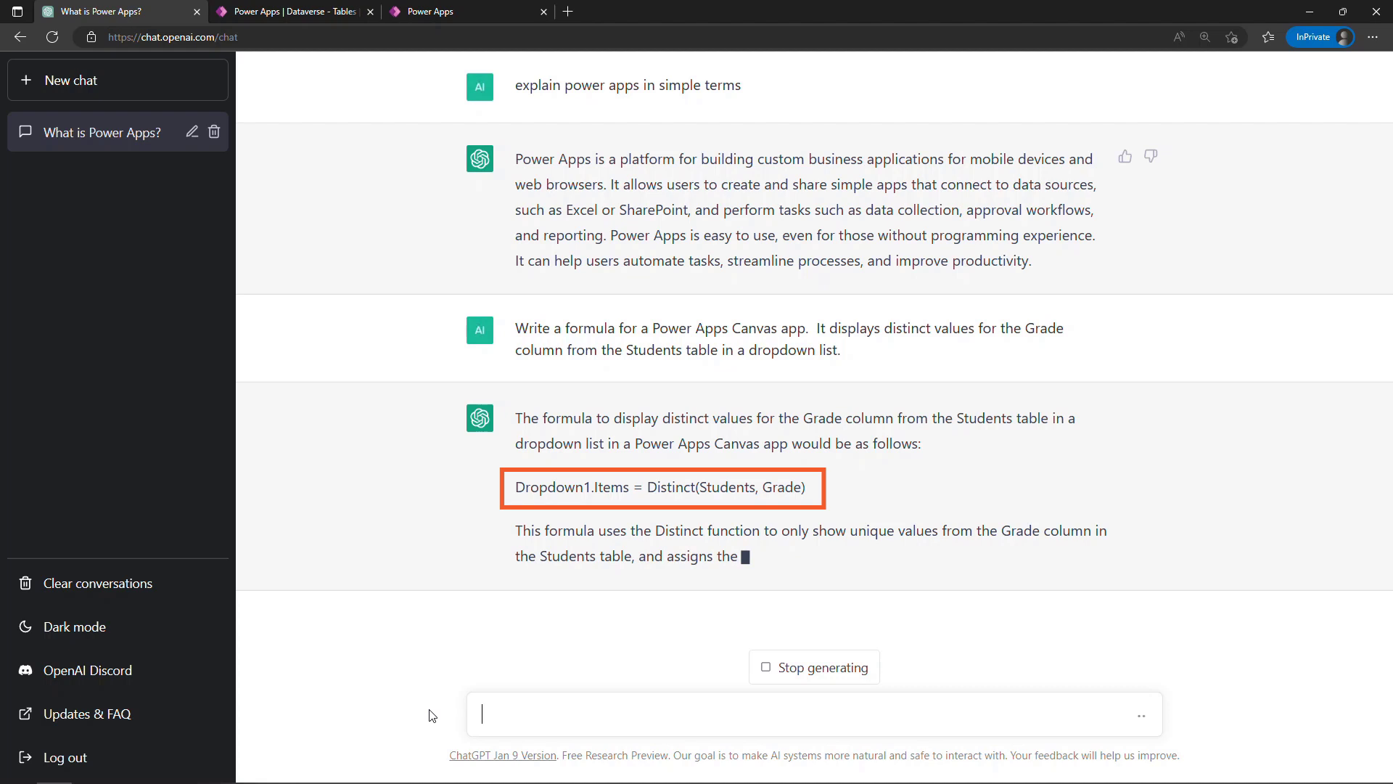
scroll("down", 3)
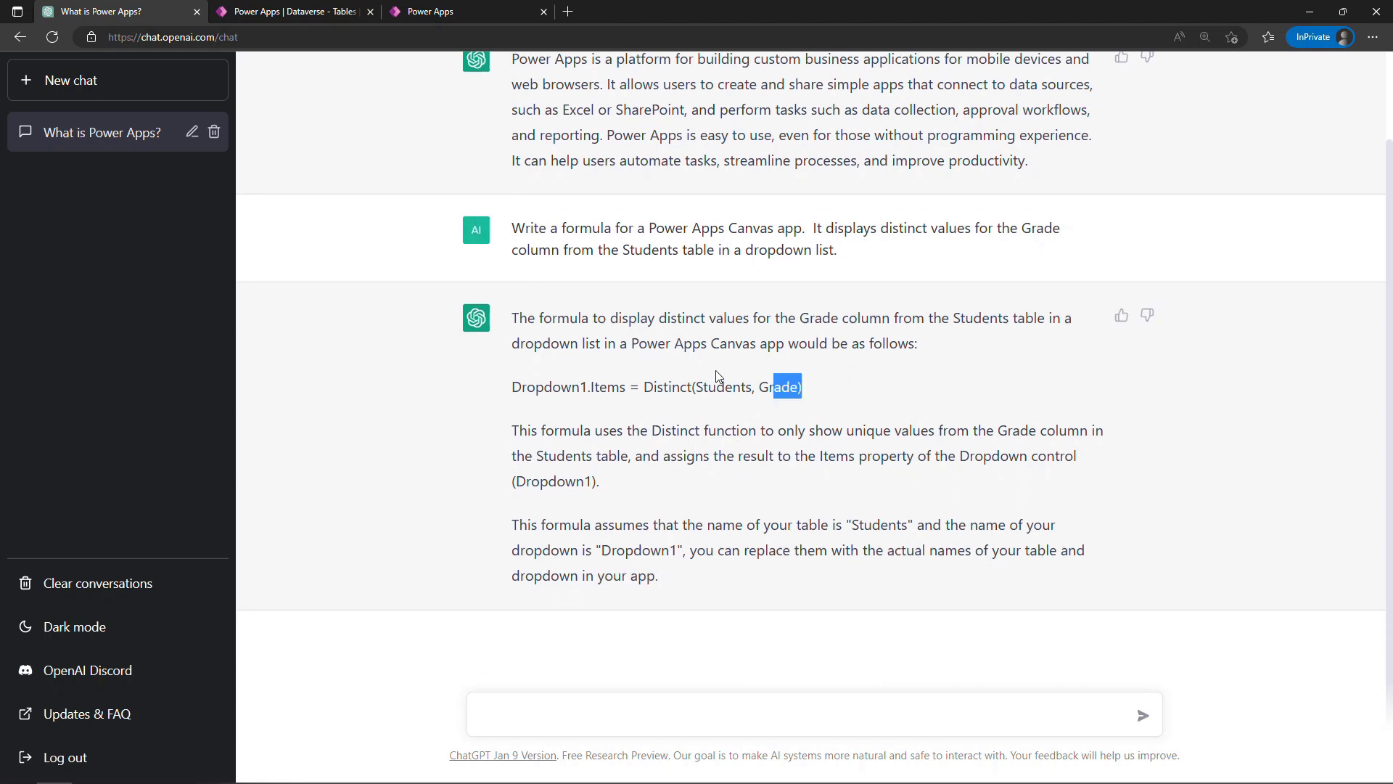
triple_click(656, 386)
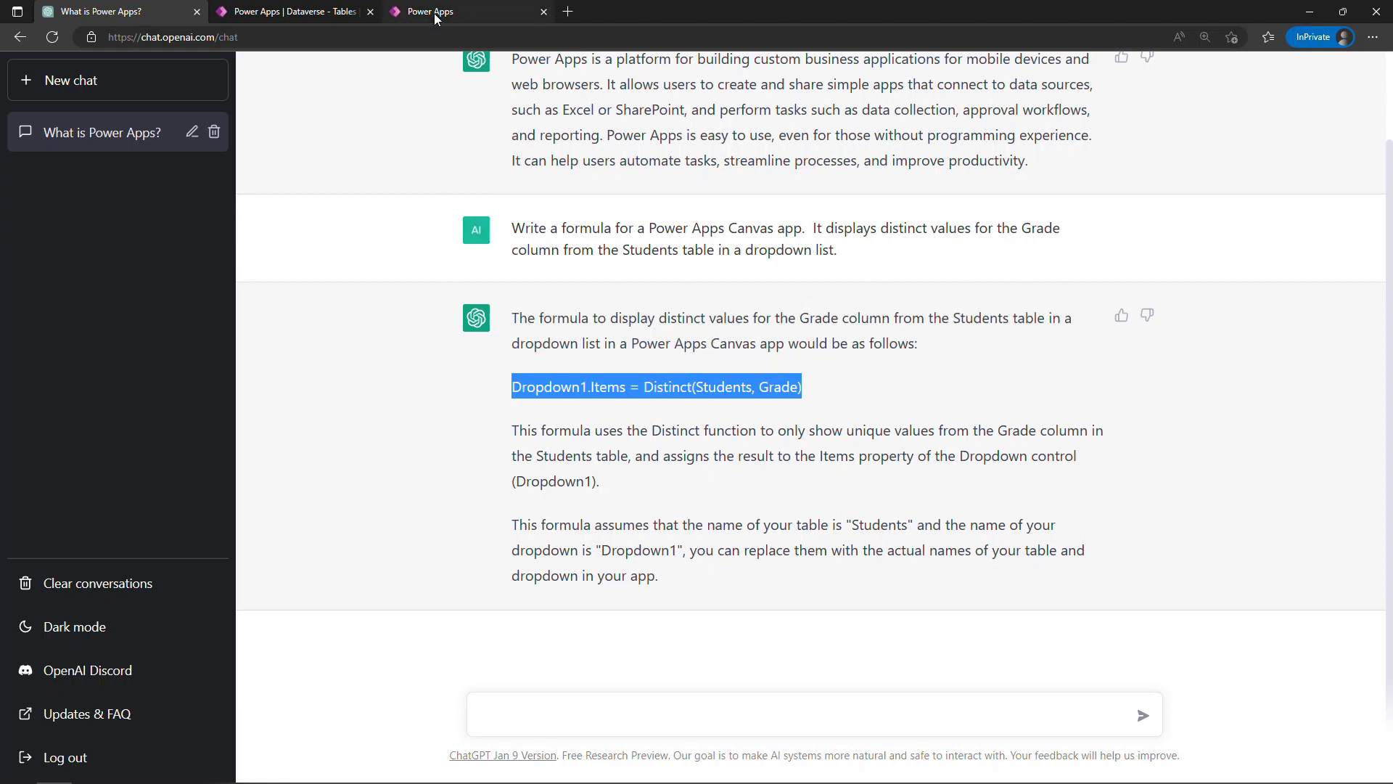
Set the Grades dropdown's Items property to Distinct(Students, Grade).
left_click(429, 10)
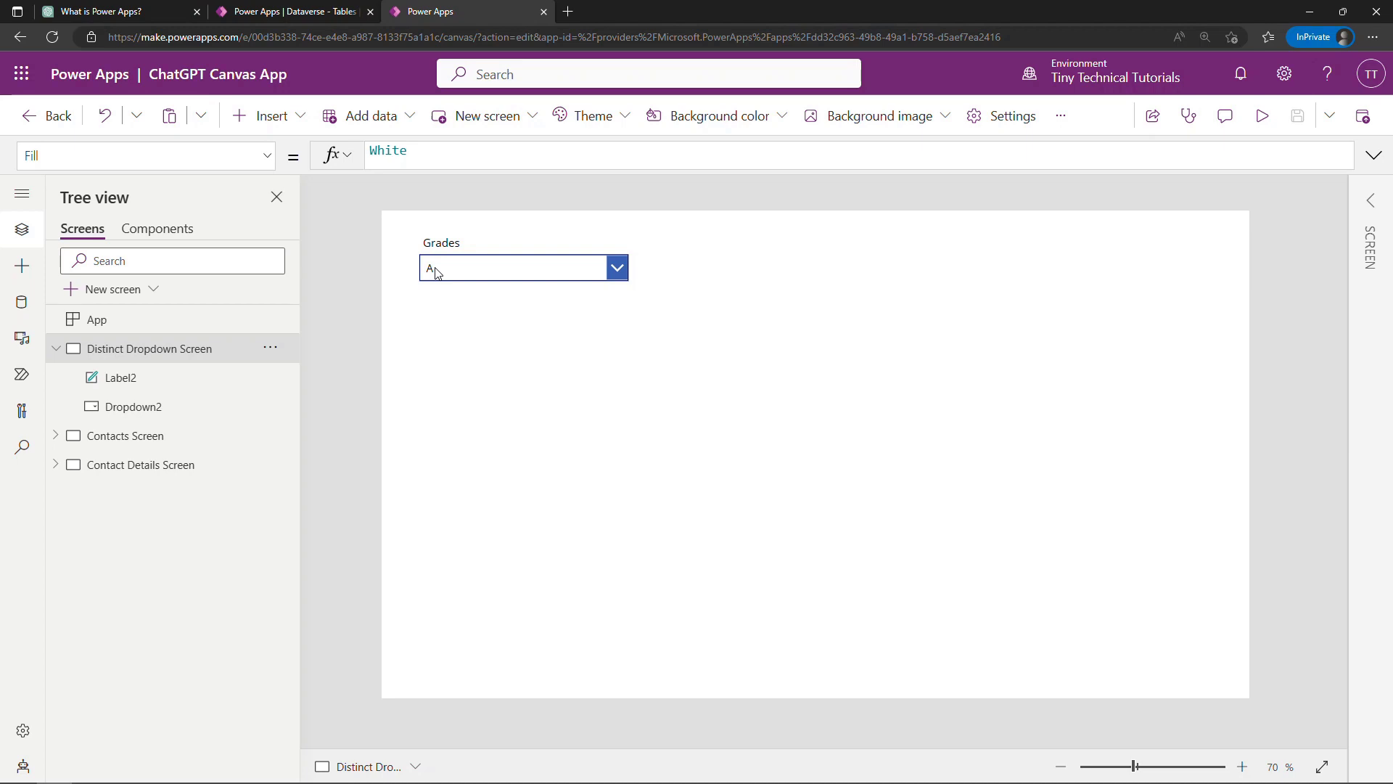
left_click(514, 267)
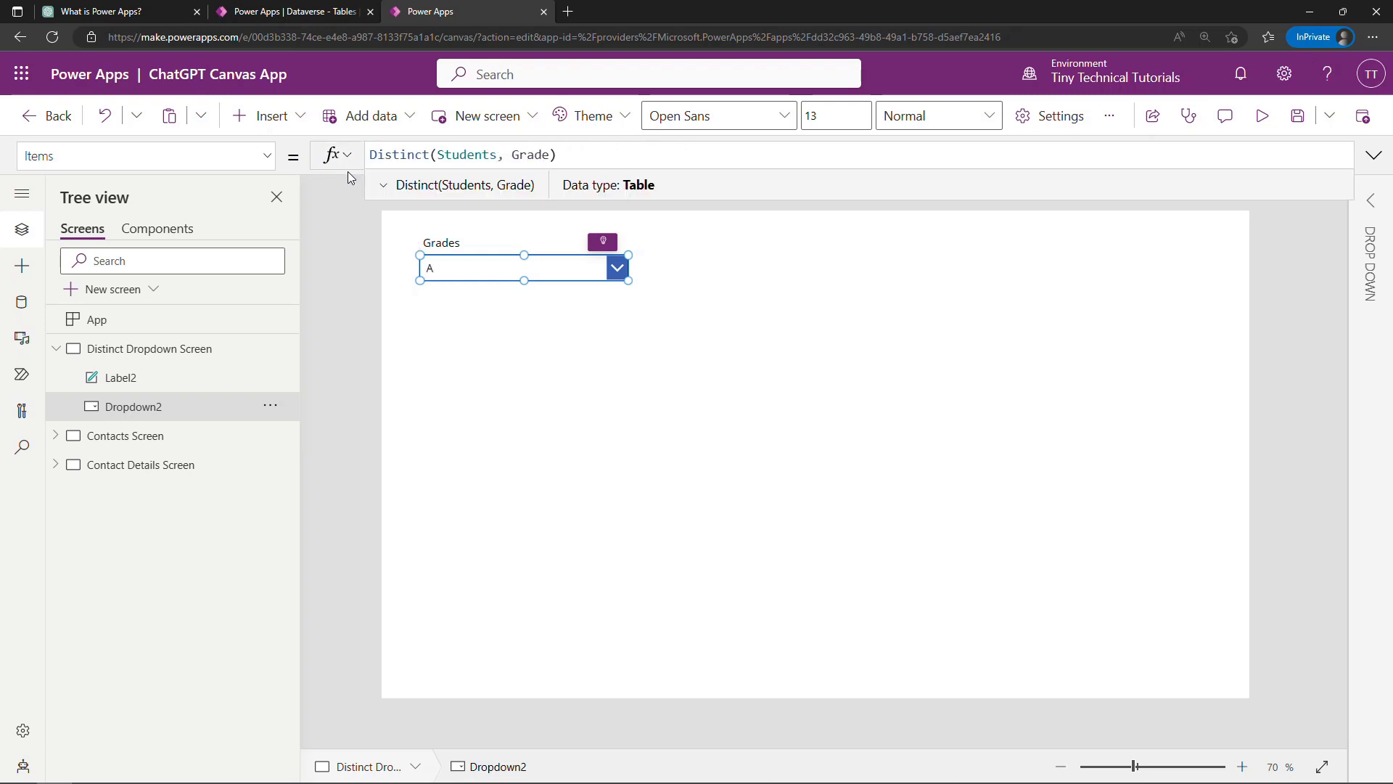
mouse_move(420, 177)
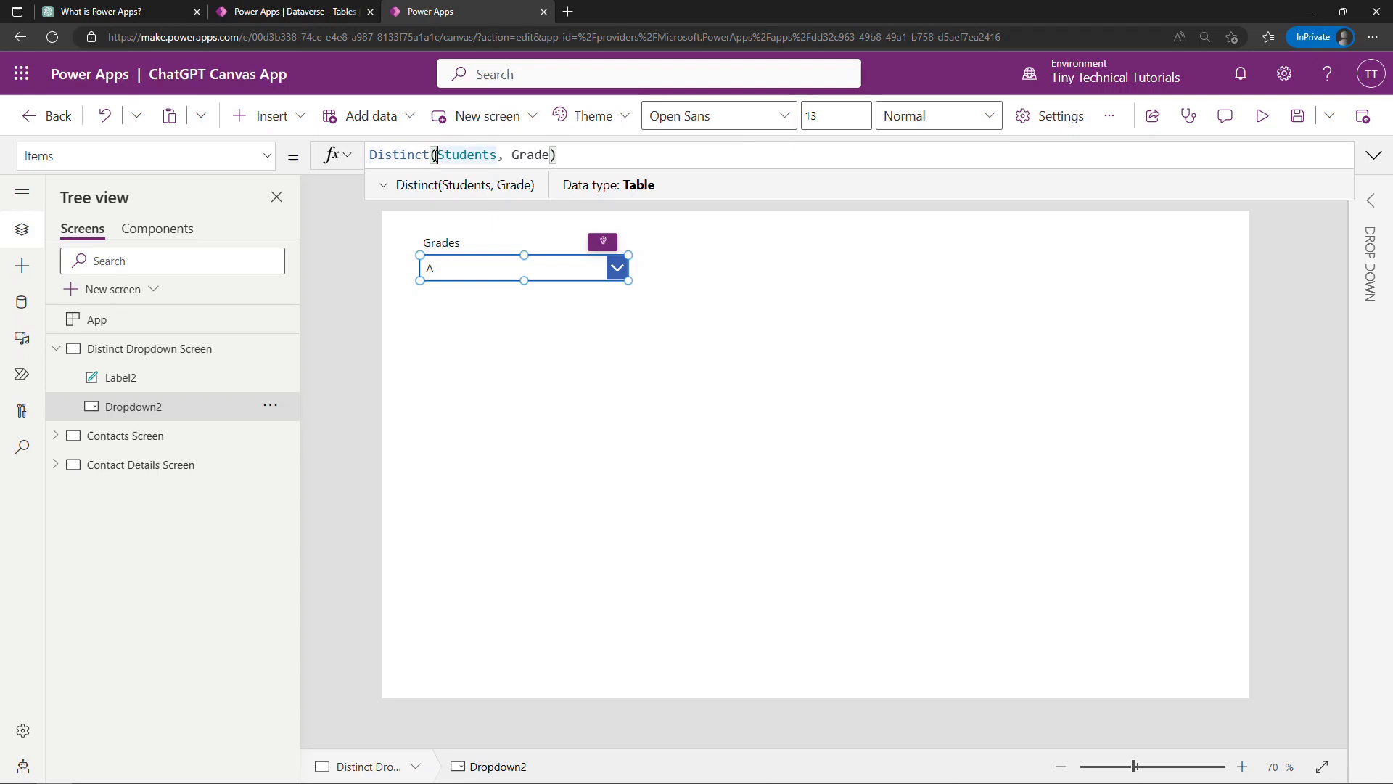
left_click(462, 154)
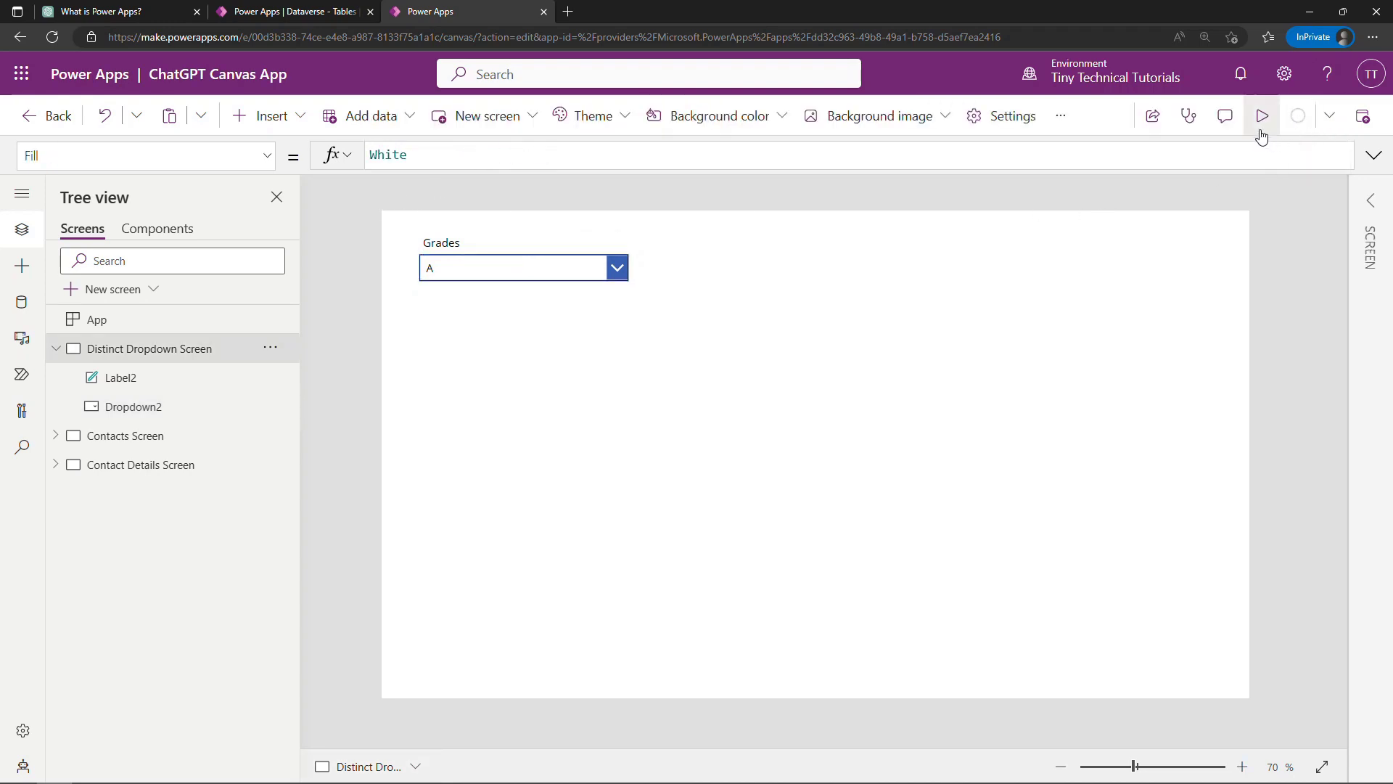
left_click(1261, 116)
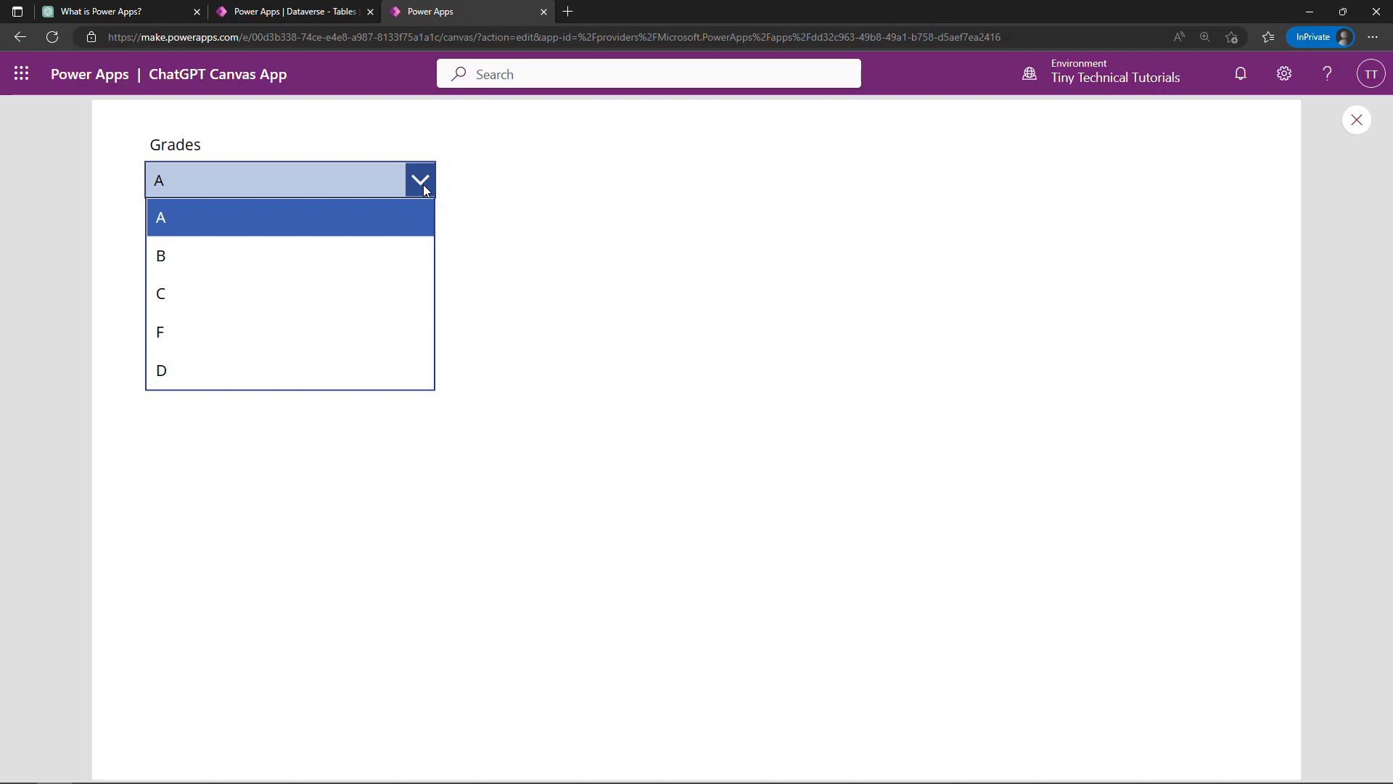
left_click(1357, 121)
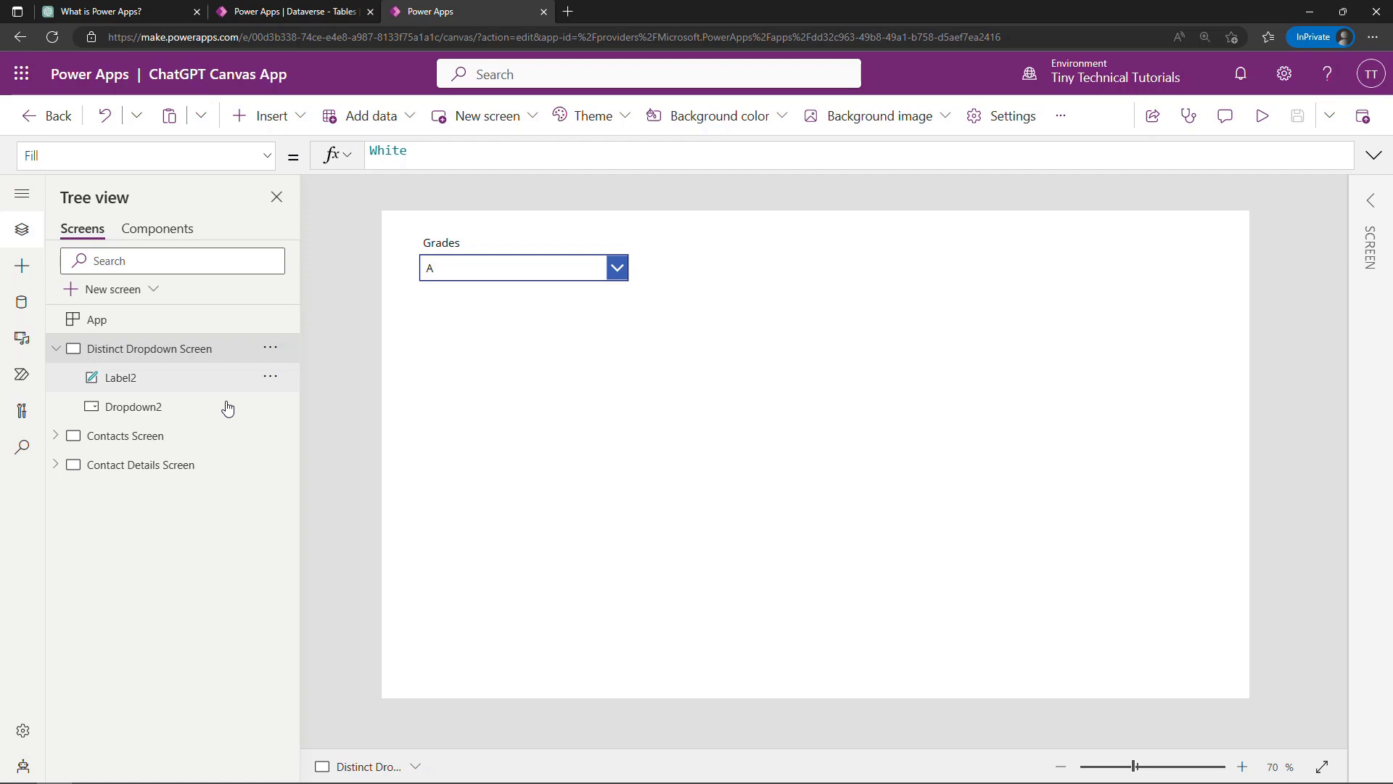
View the Contacts Screen, briefly the Contact Details Screen, then the Contacts Screen again.
left_click(125, 435)
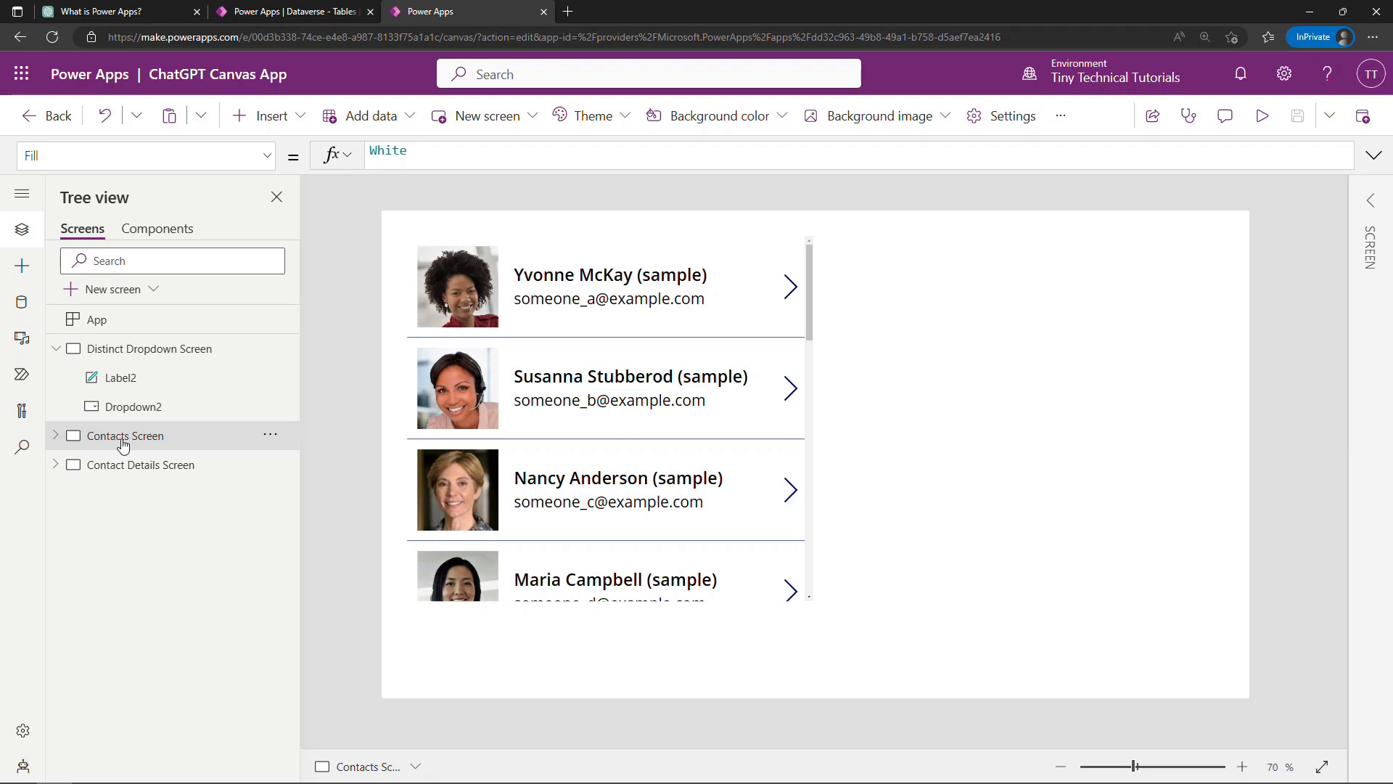
mouse_move(455, 340)
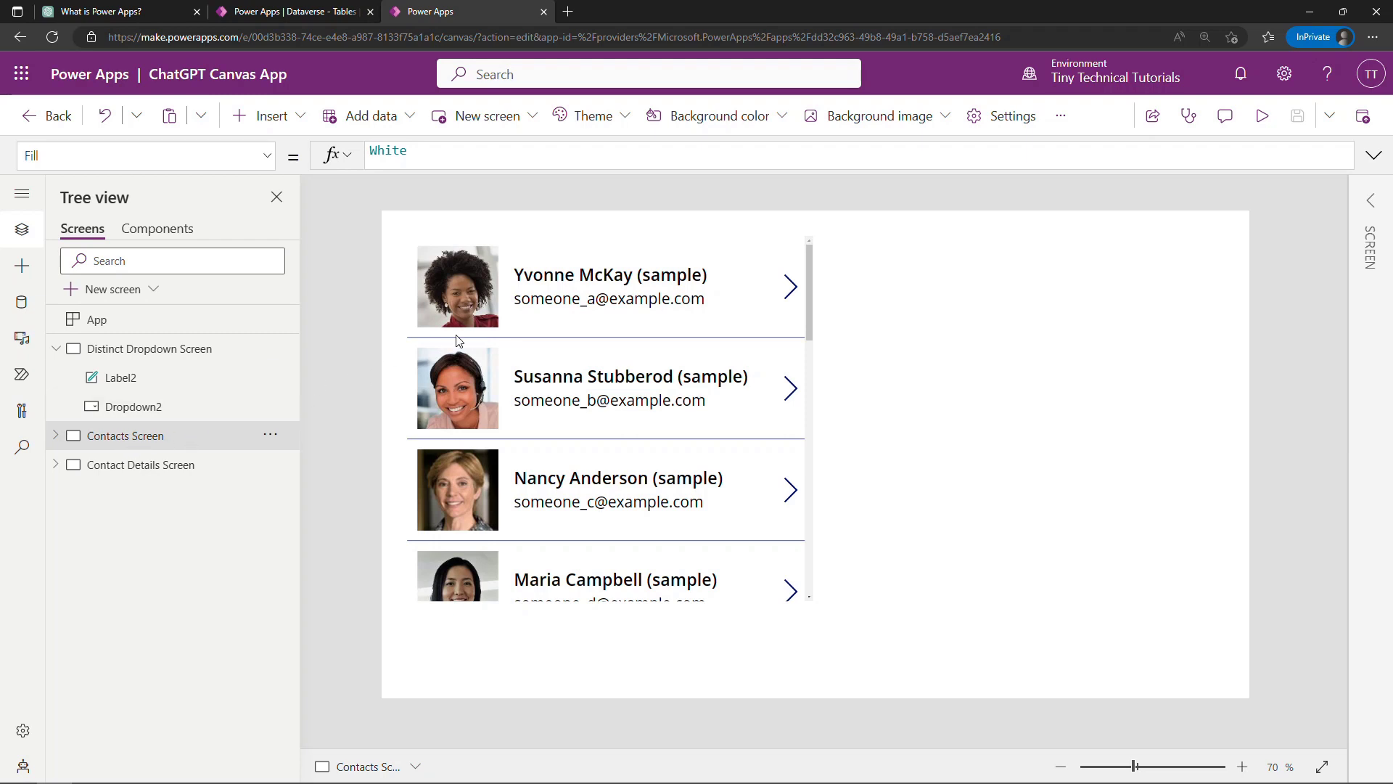
mouse_move(141, 465)
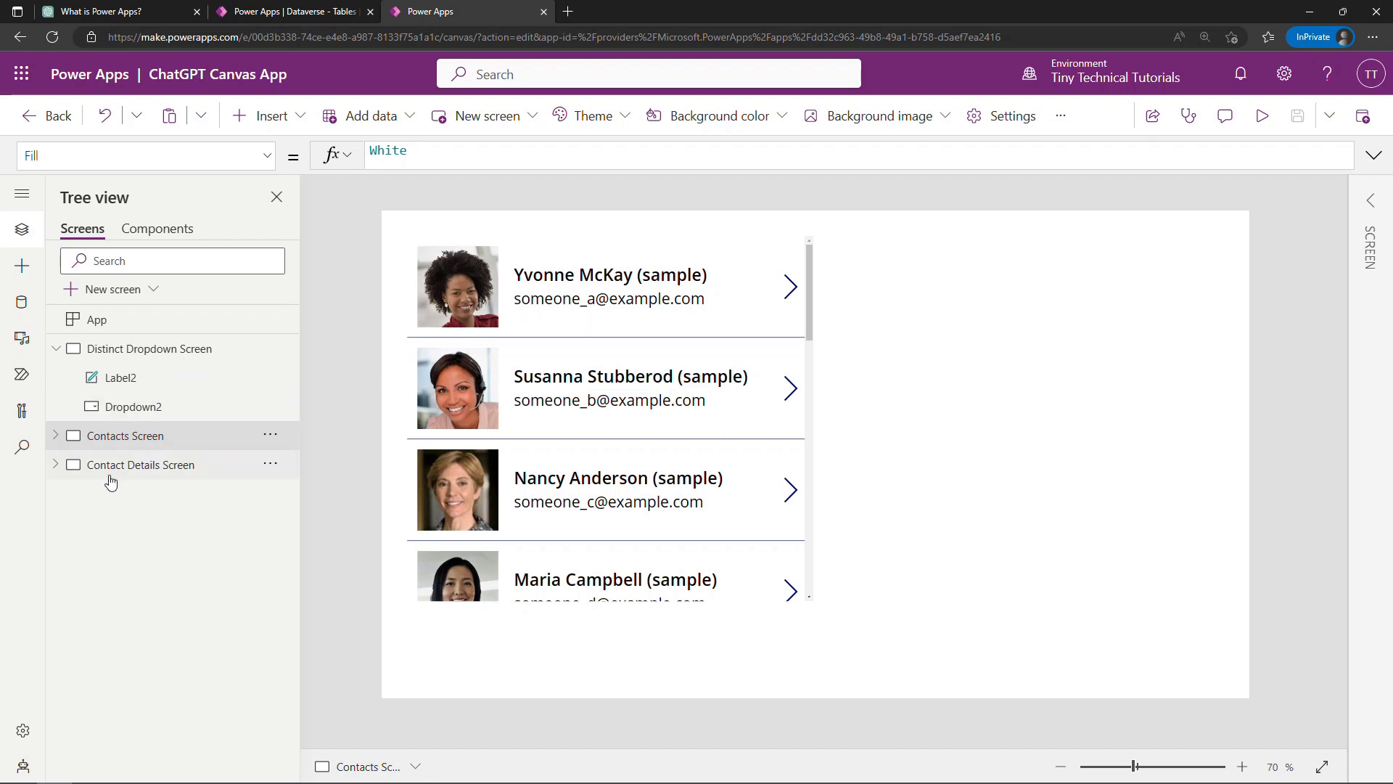
left_click(141, 465)
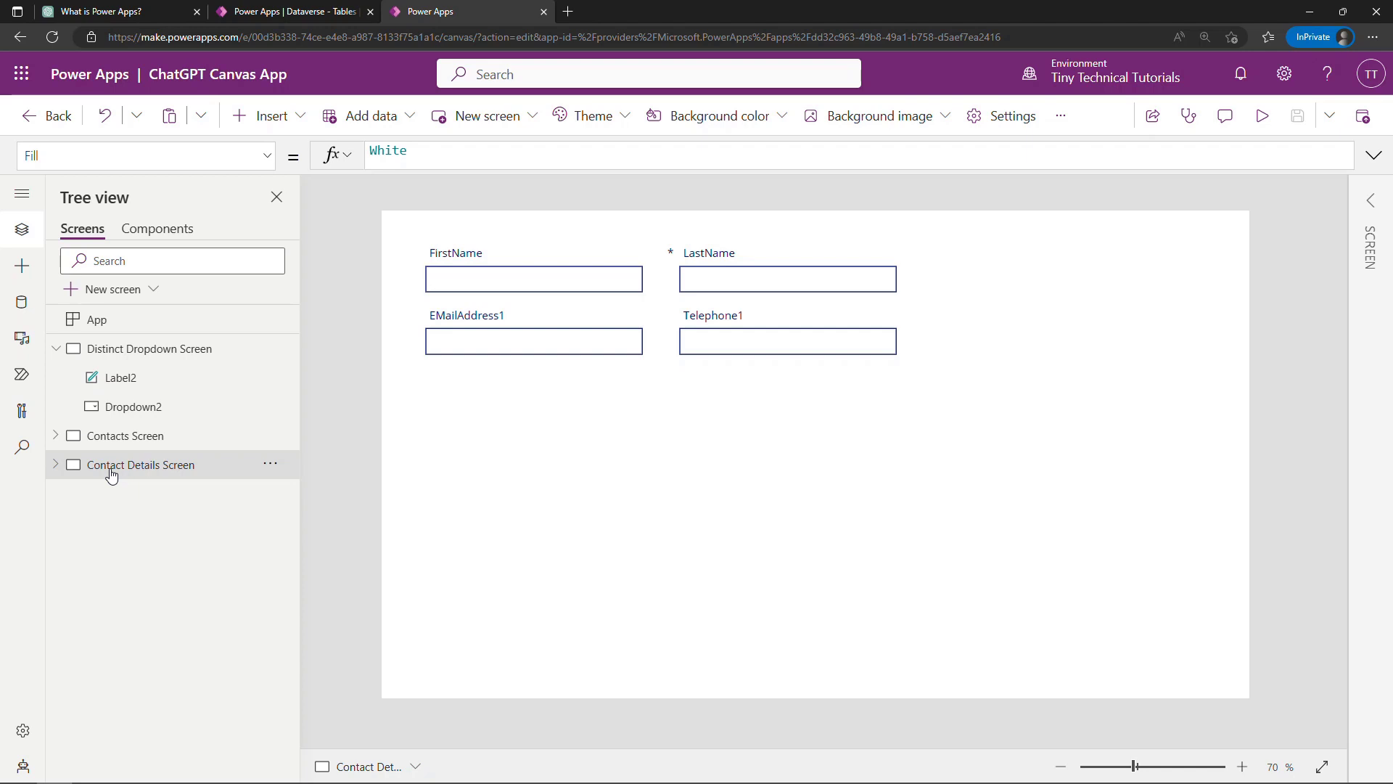
mouse_move(116, 455)
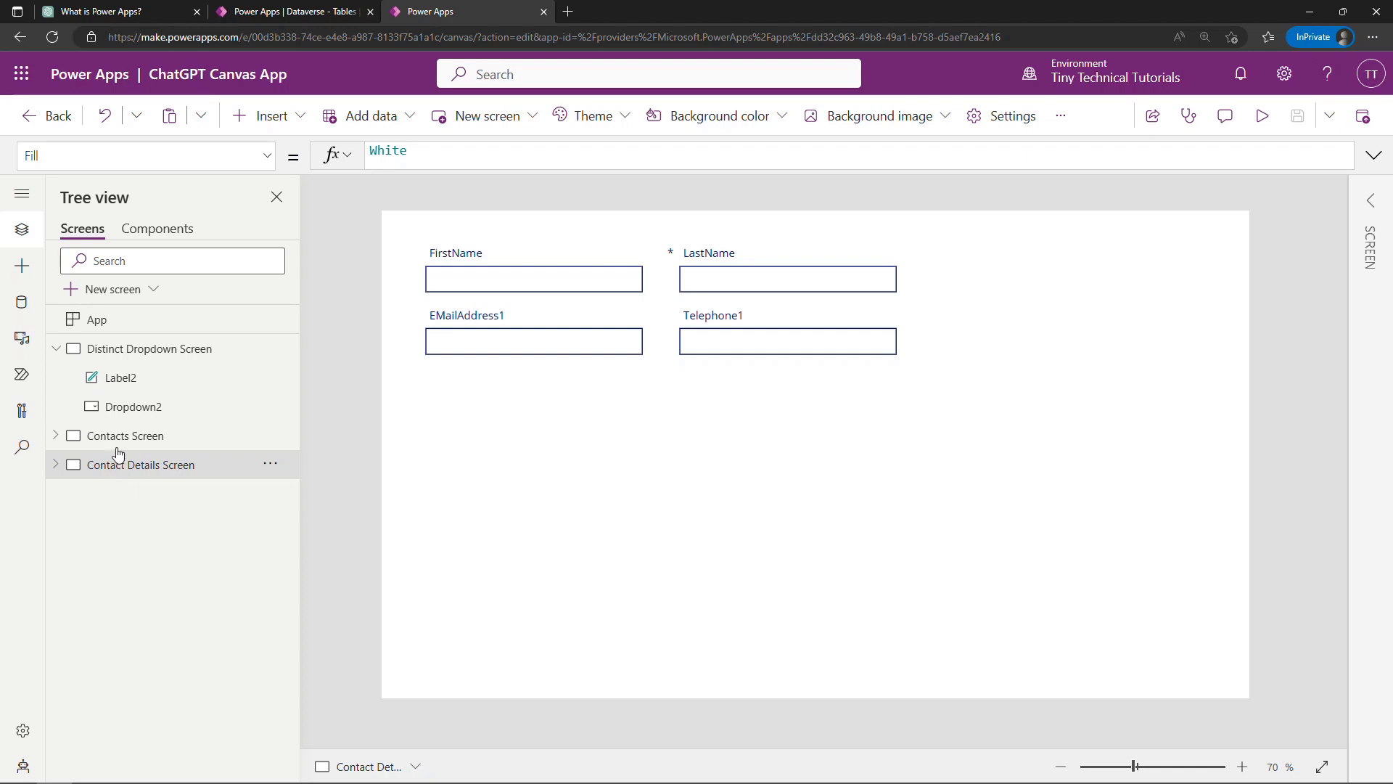
left_click(125, 435)
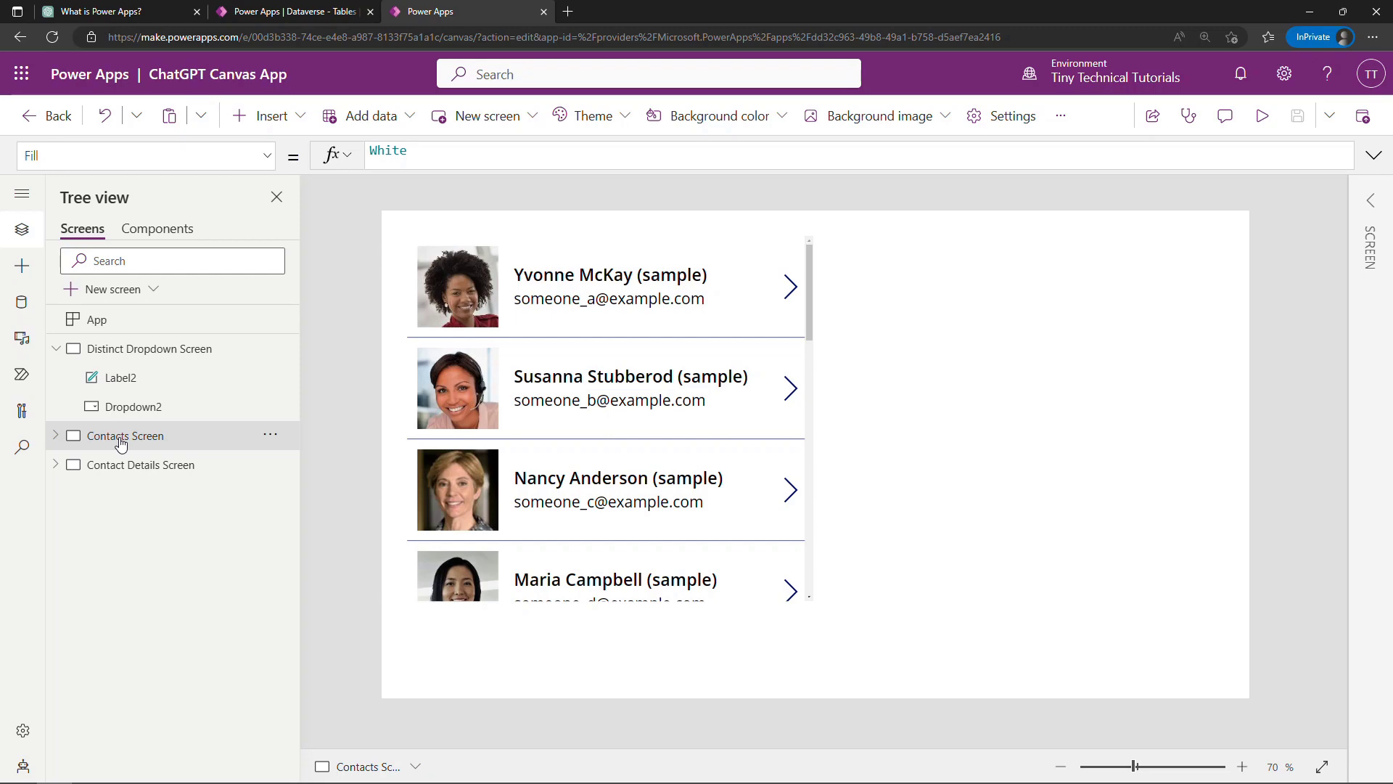
Return to ChatGPT with a drafted prompt for gallery OnSelect code.
left_click(121, 10)
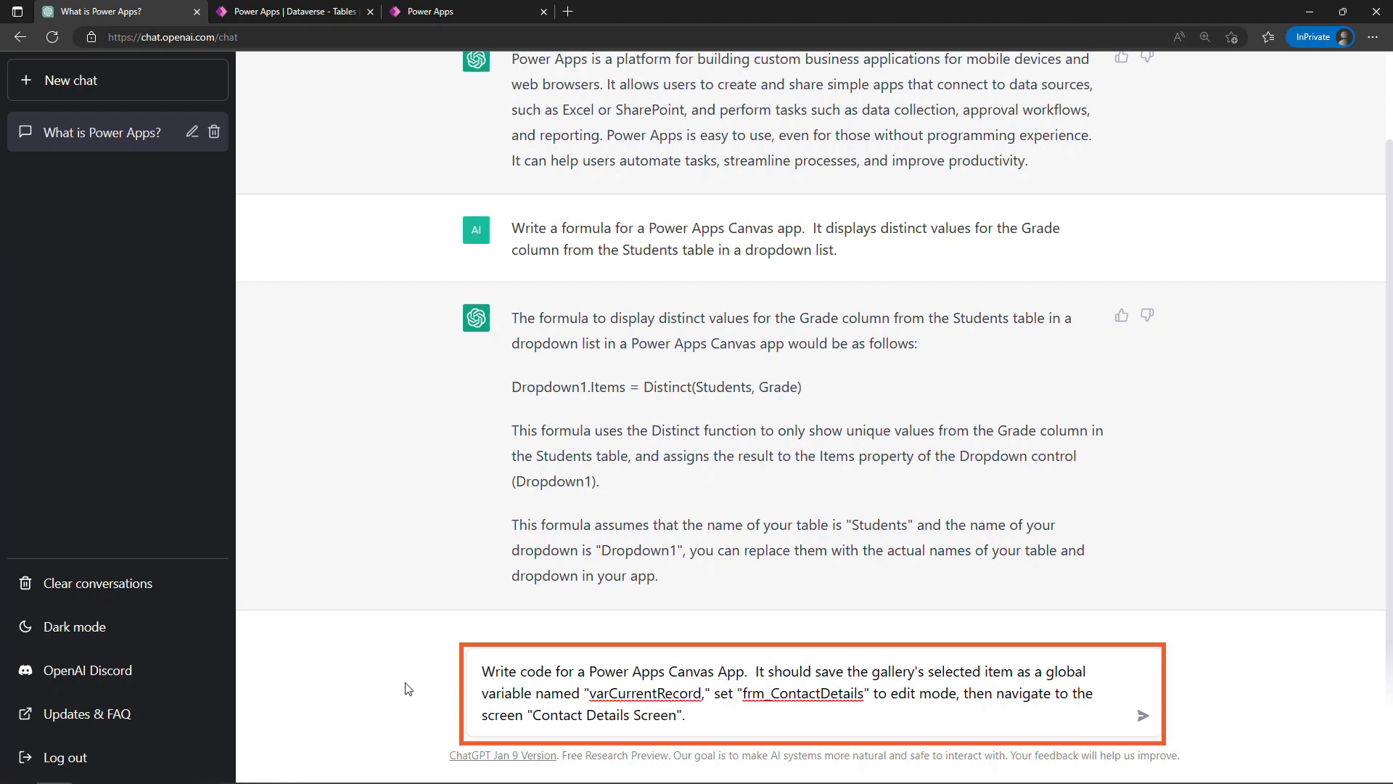
Get Set, EditForm and Navigate code for the gallery from ChatGPT and return to the editor.
left_click(687, 714)
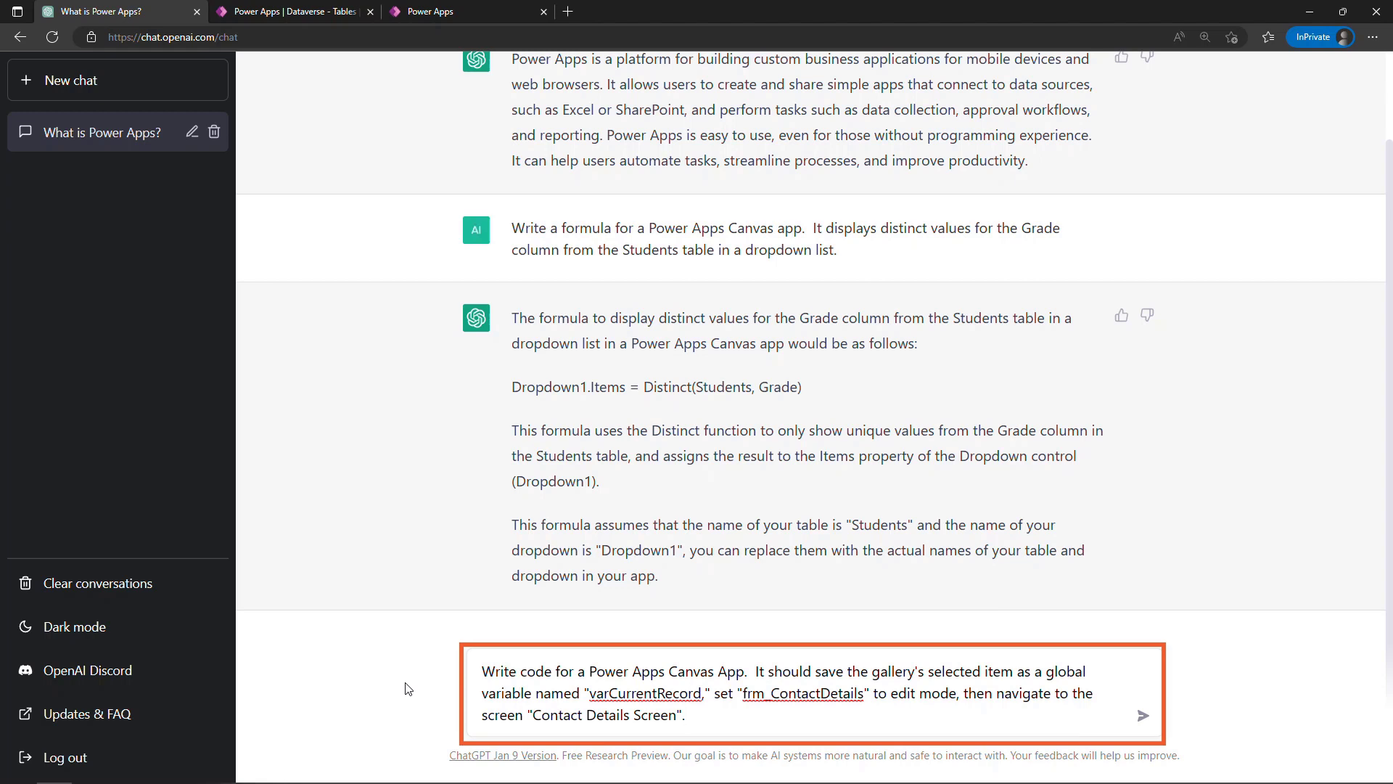
left_click(688, 715)
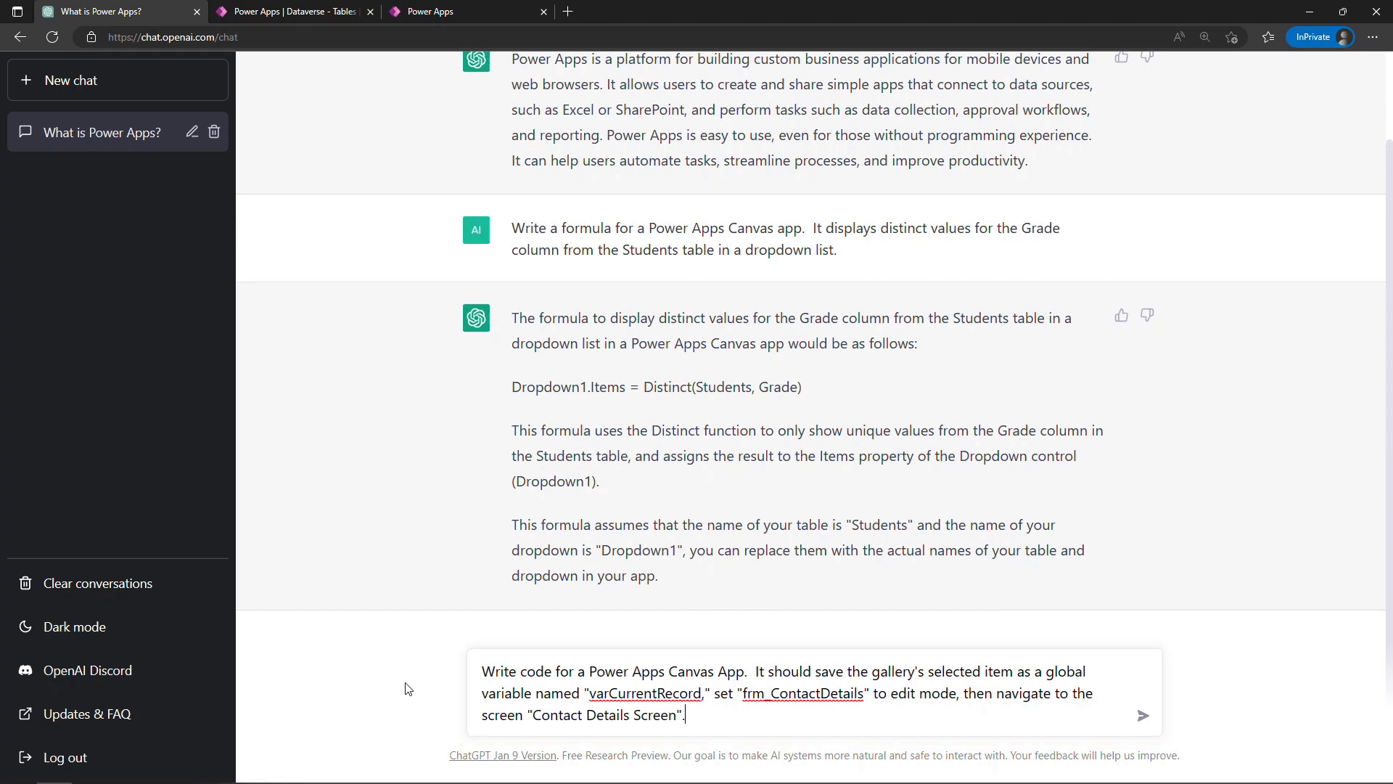
left_click(1143, 715)
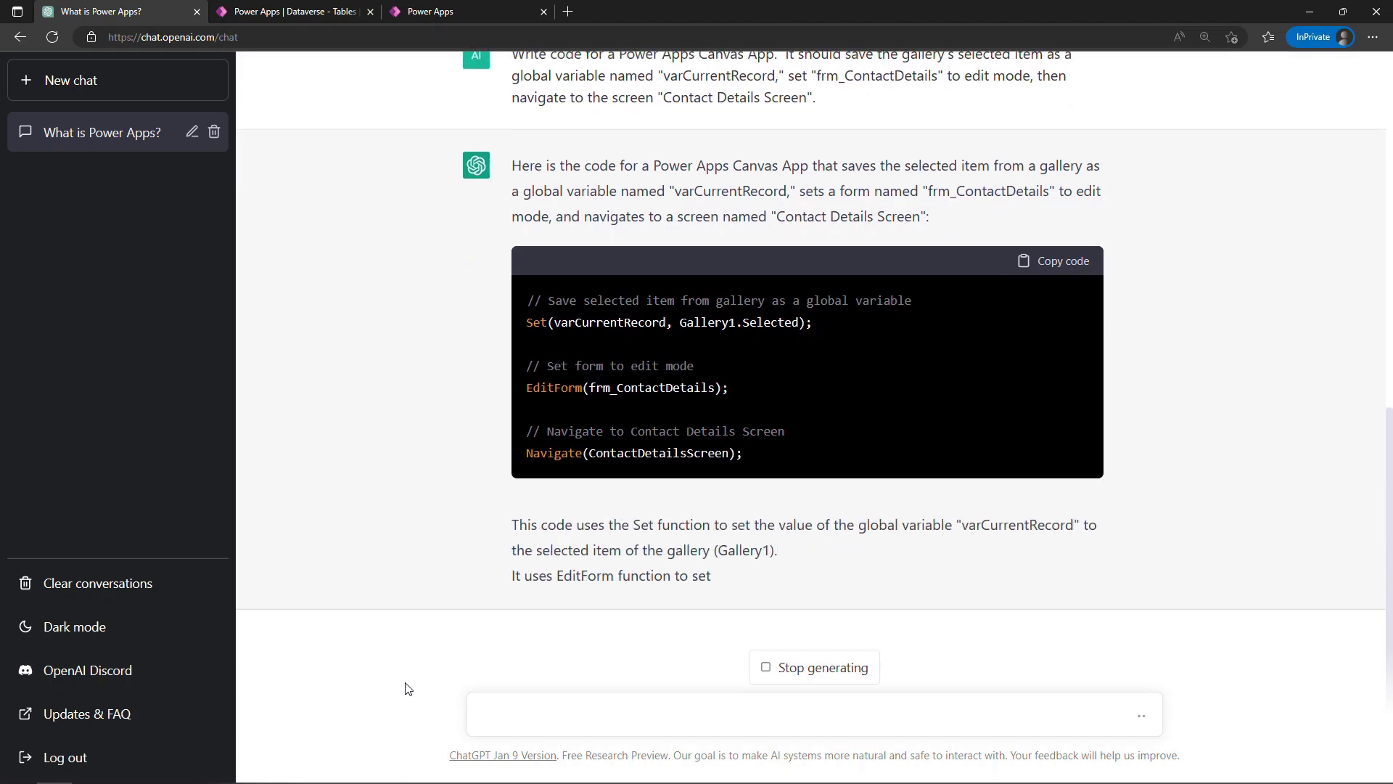
scroll("down", 3)
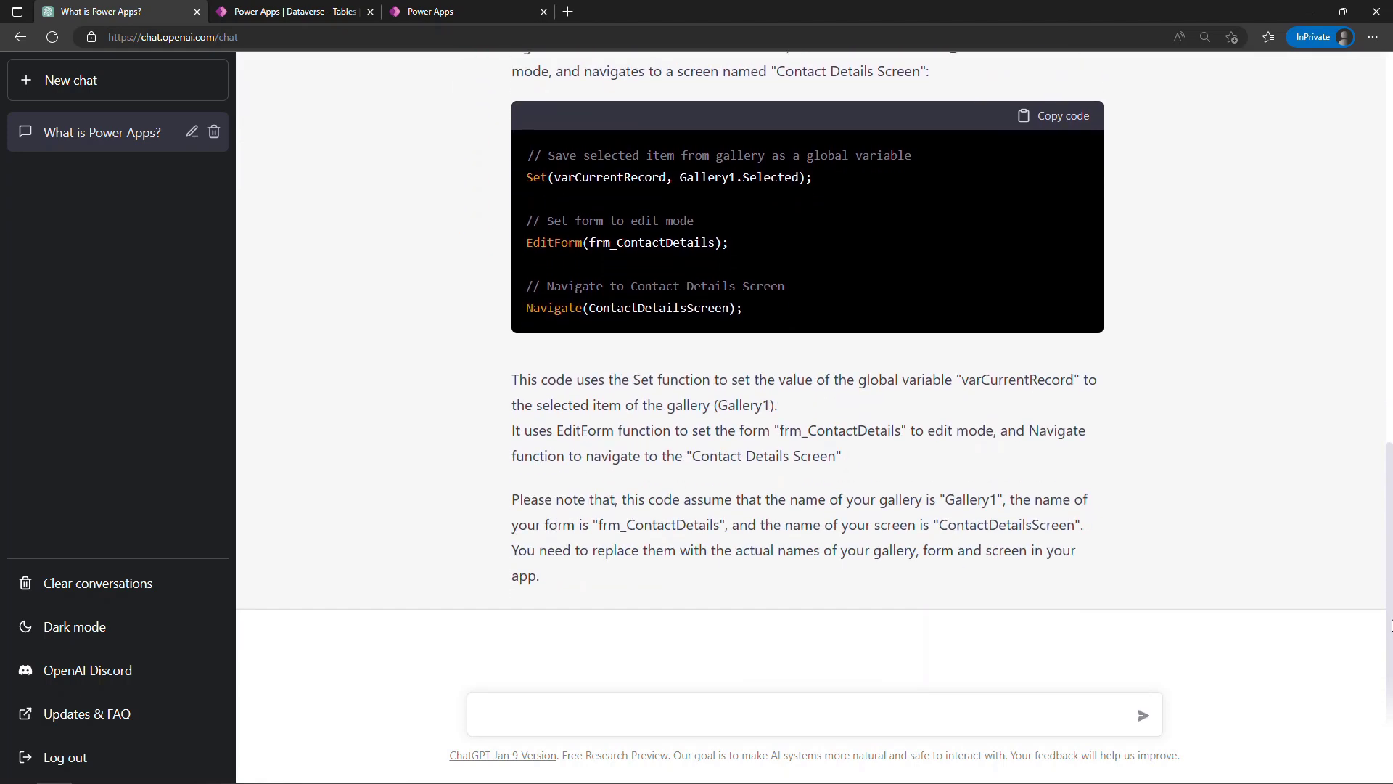
scroll("up", 3)
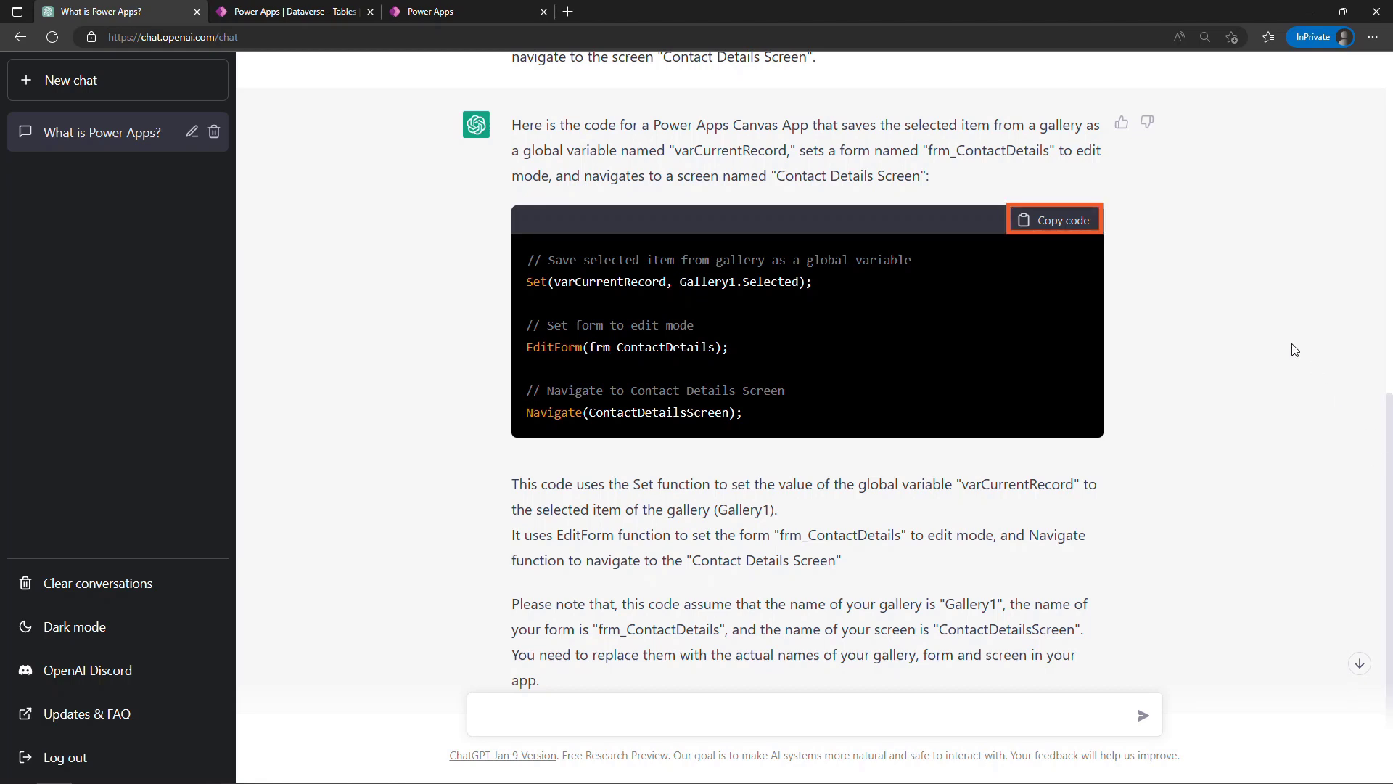
mouse_move(1054, 219)
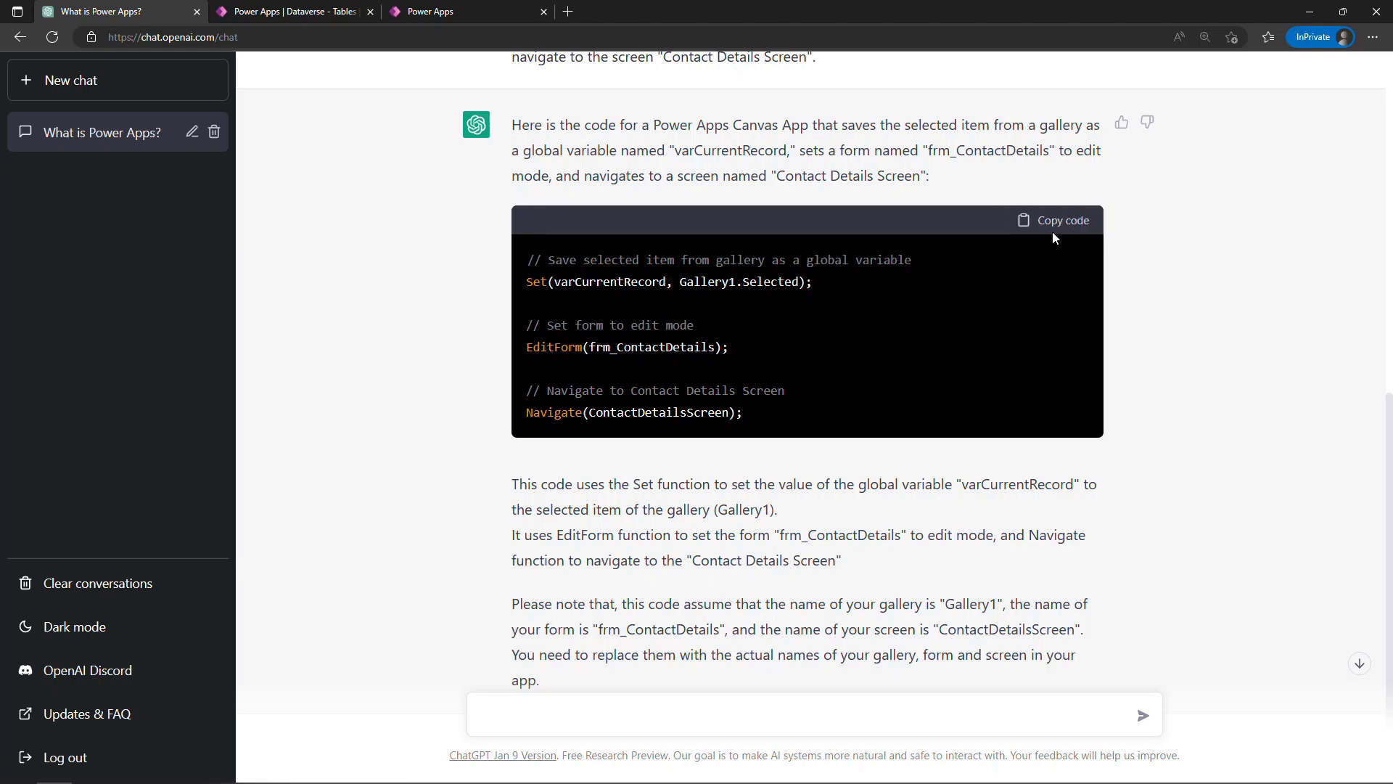
left_click(469, 11)
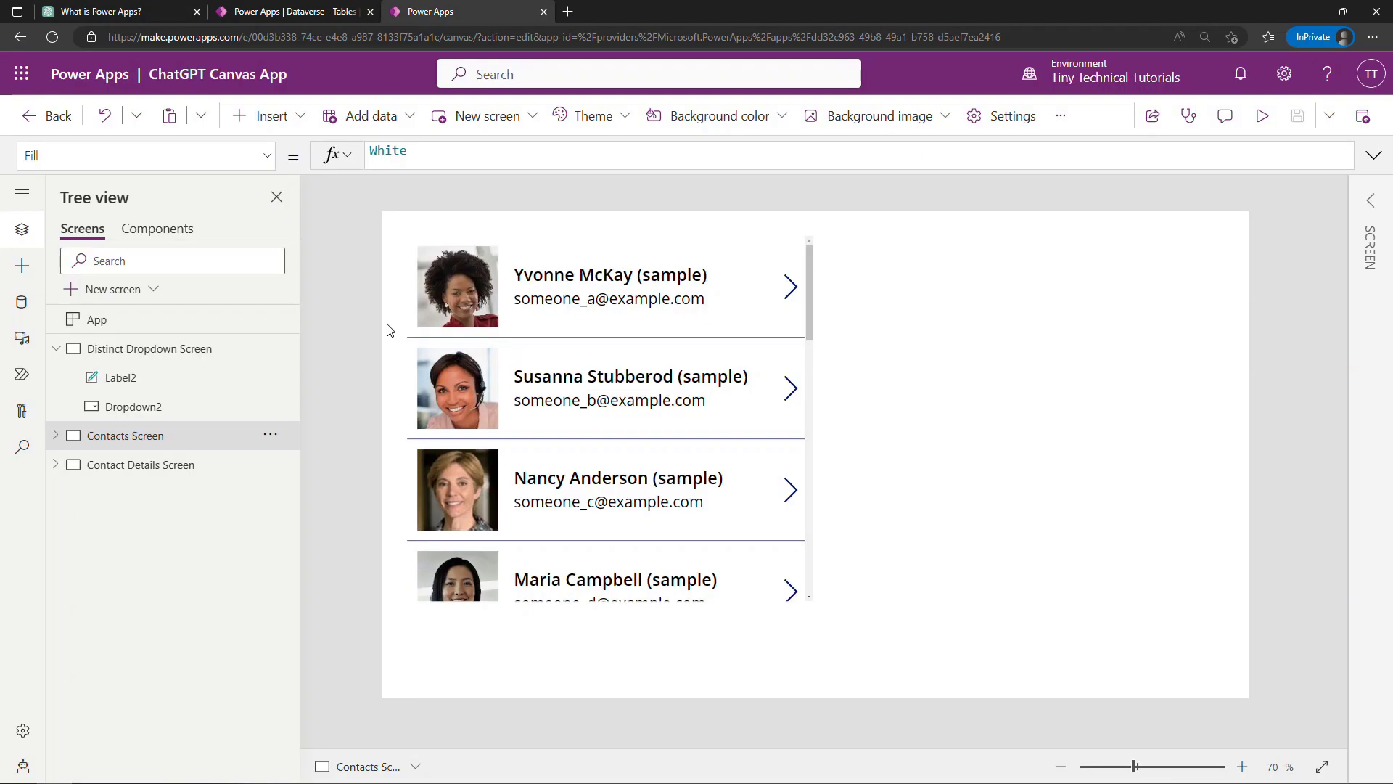
Put the generated code into the contacts gallery's OnSelect property.
left_click(610, 285)
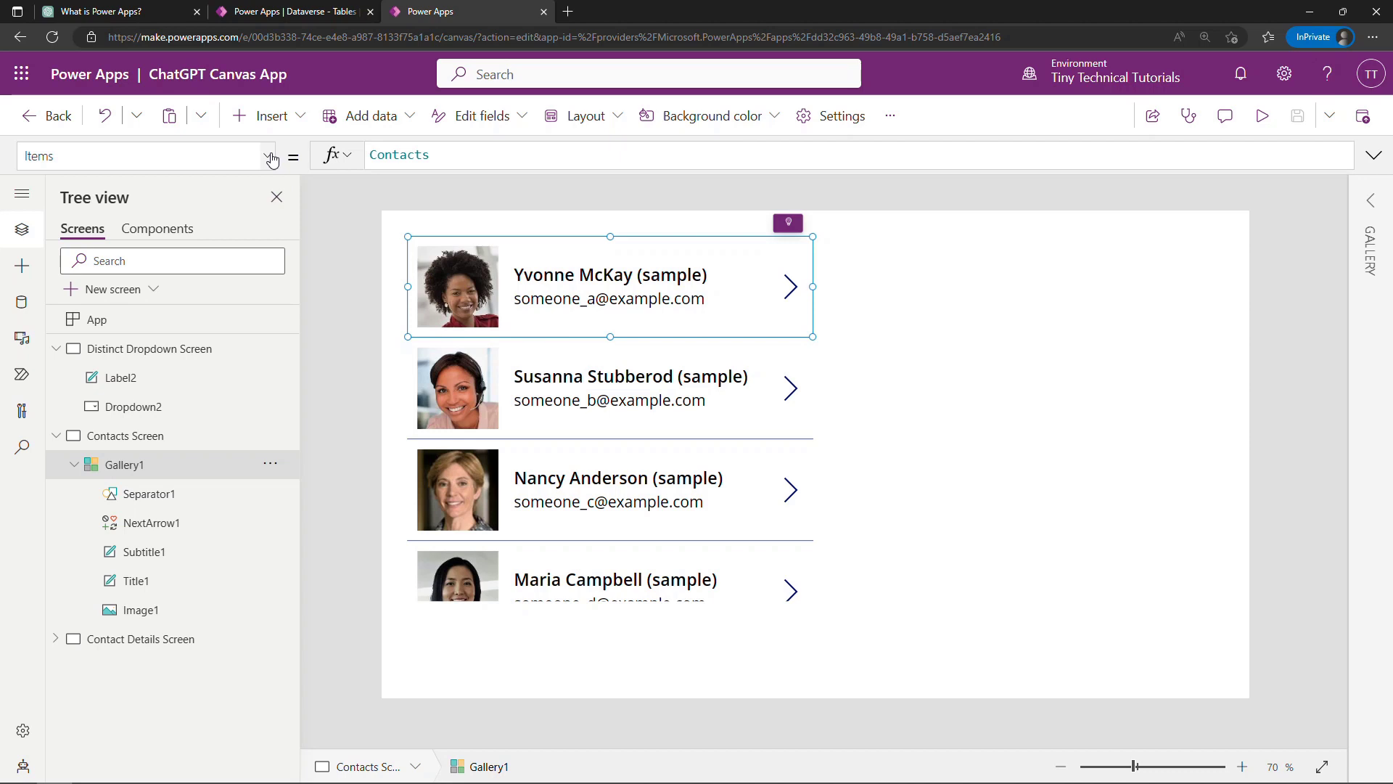
left_click(272, 155)
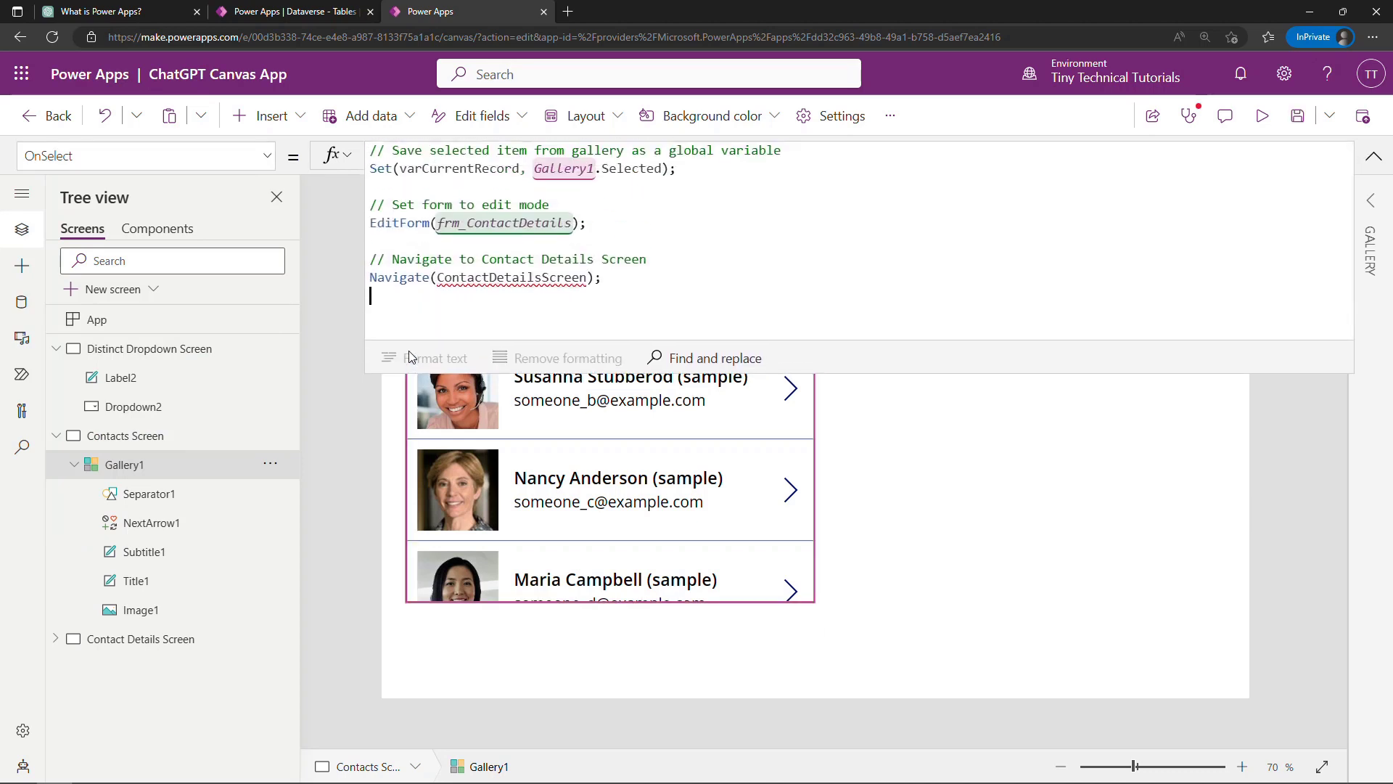
Correct the Navigate target to 'Contact Details Screen' and return to the Contacts Screen.
left_click(630, 277)
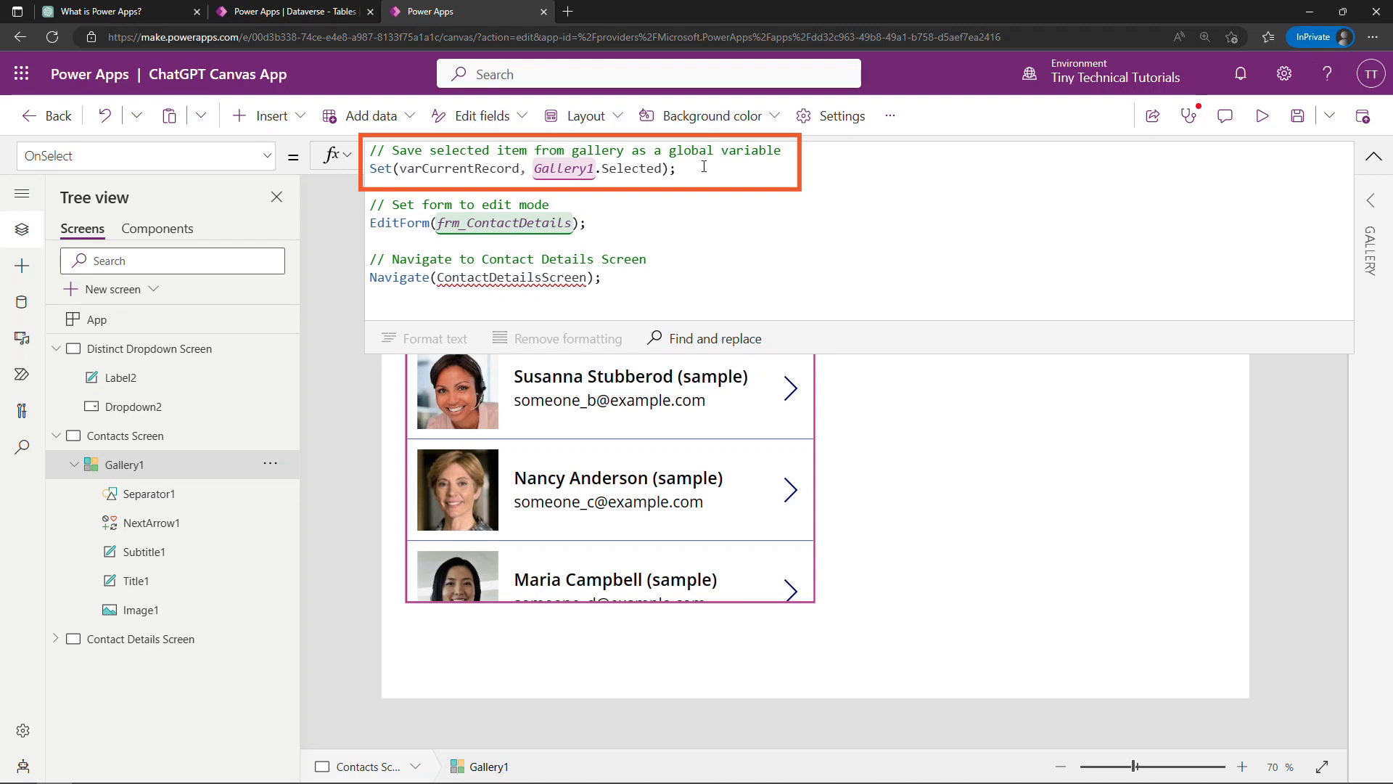
left_click(124, 465)
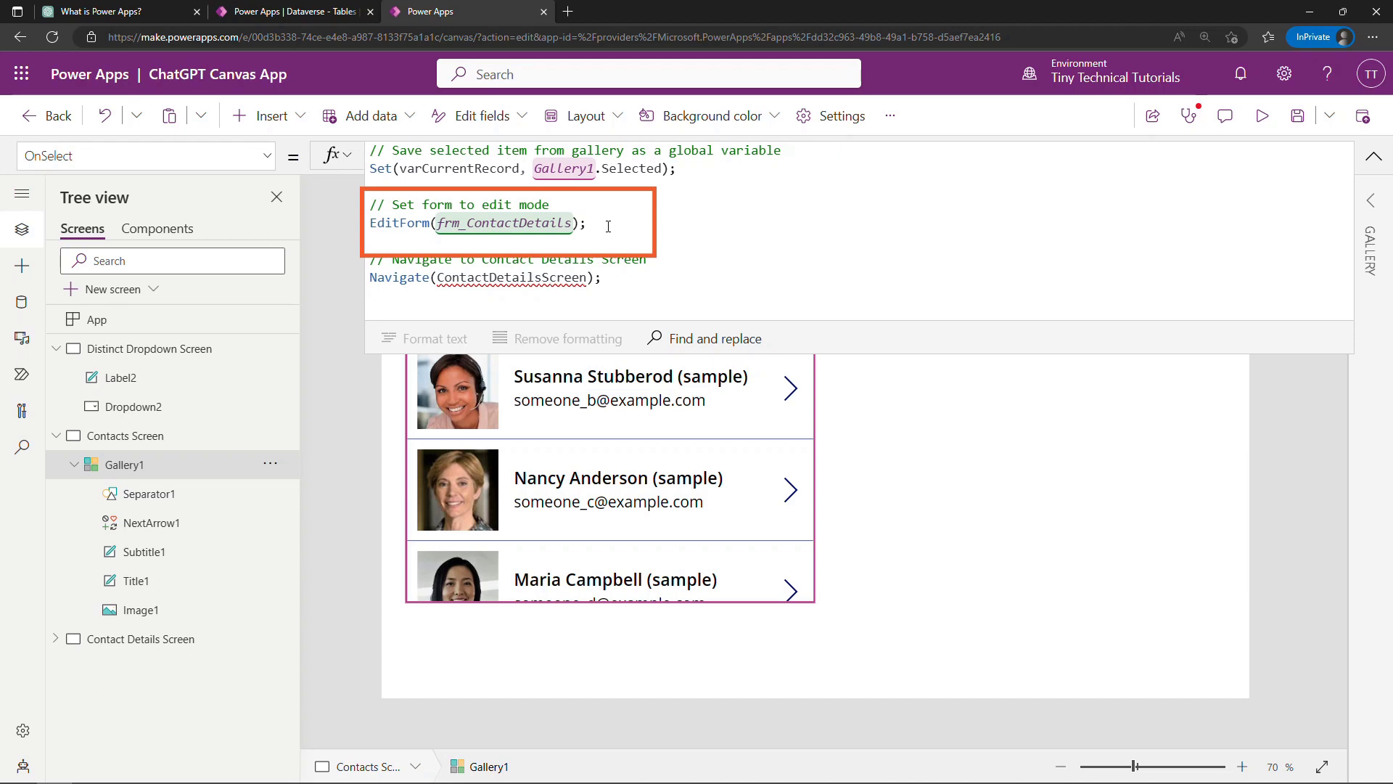
left_click(370, 296)
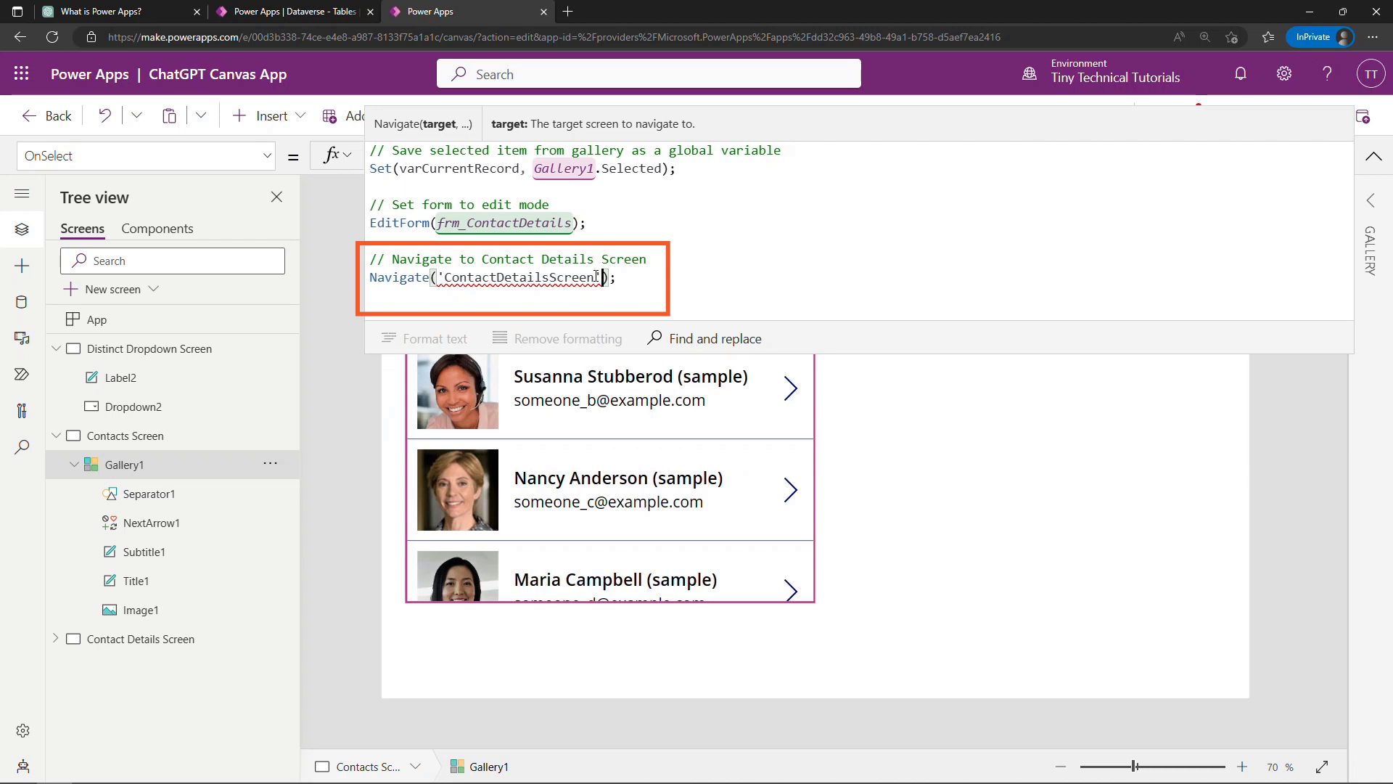
left_click(141, 639)
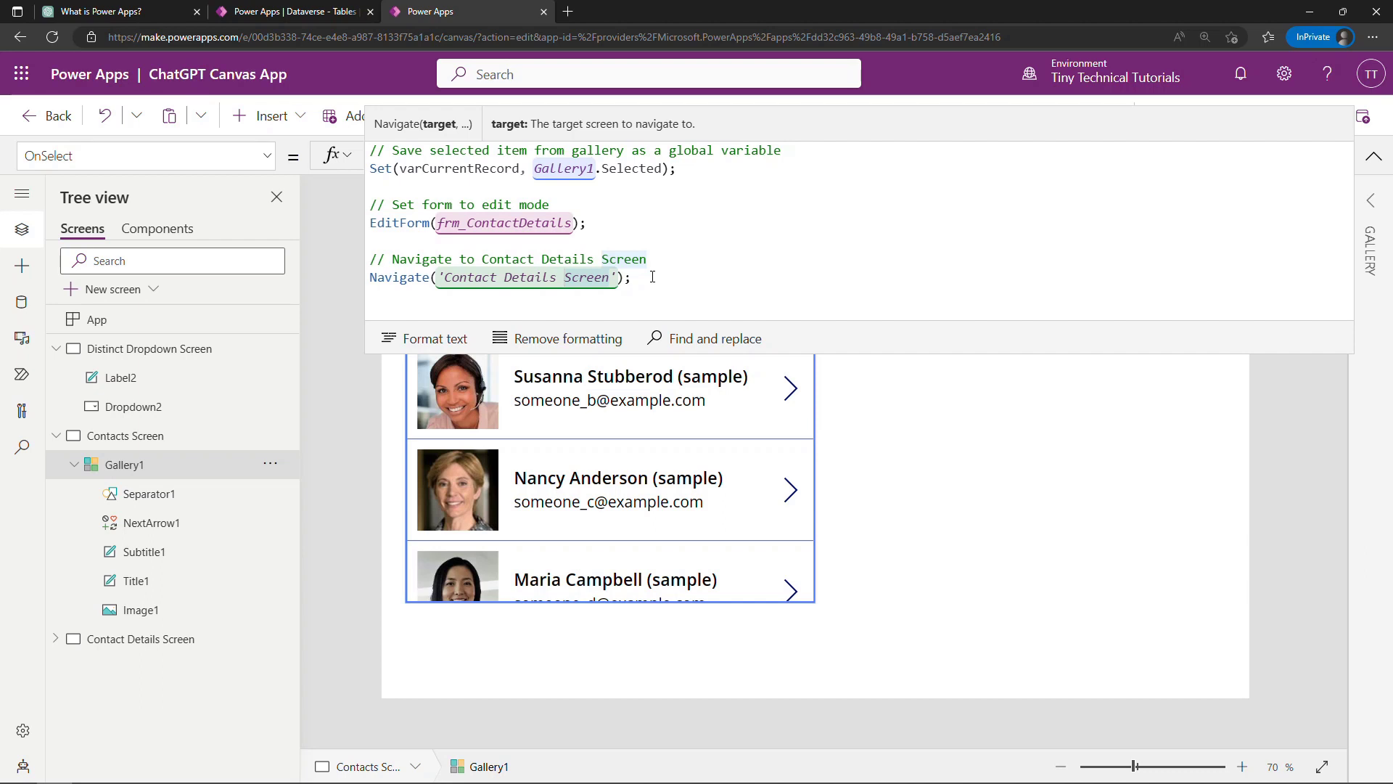
left_click(125, 436)
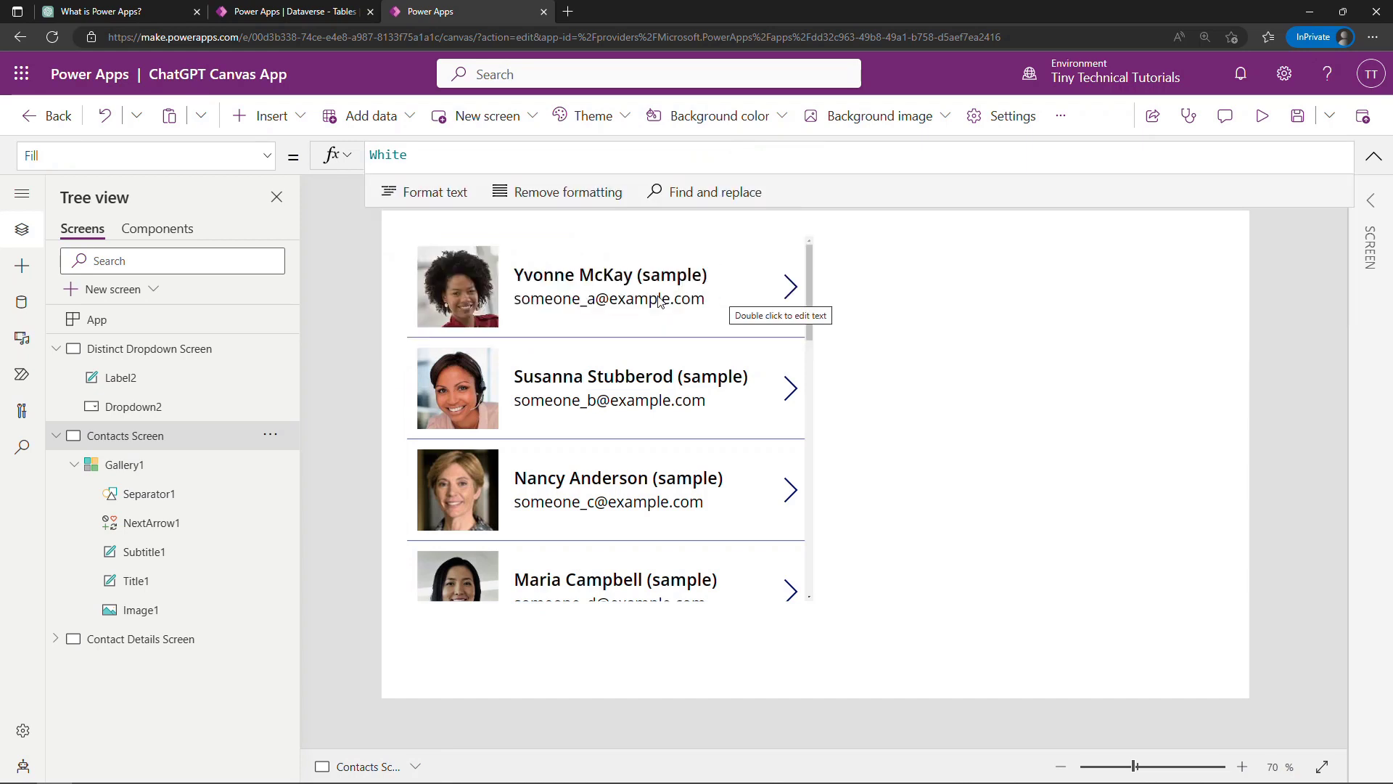
Bring up frm_ContactDetails' empty Item formula and draft a ChatGPT prompt for it.
left_click(141, 639)
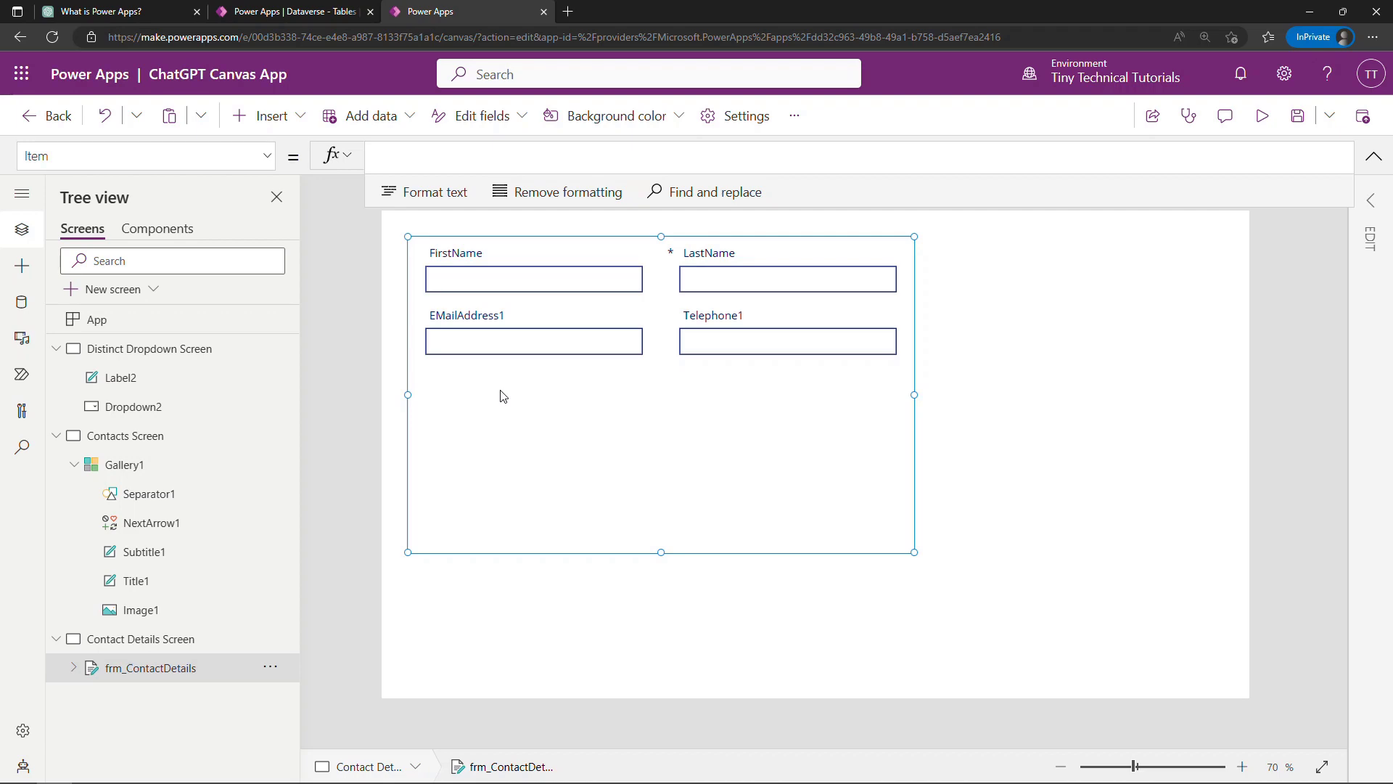
left_click(116, 10)
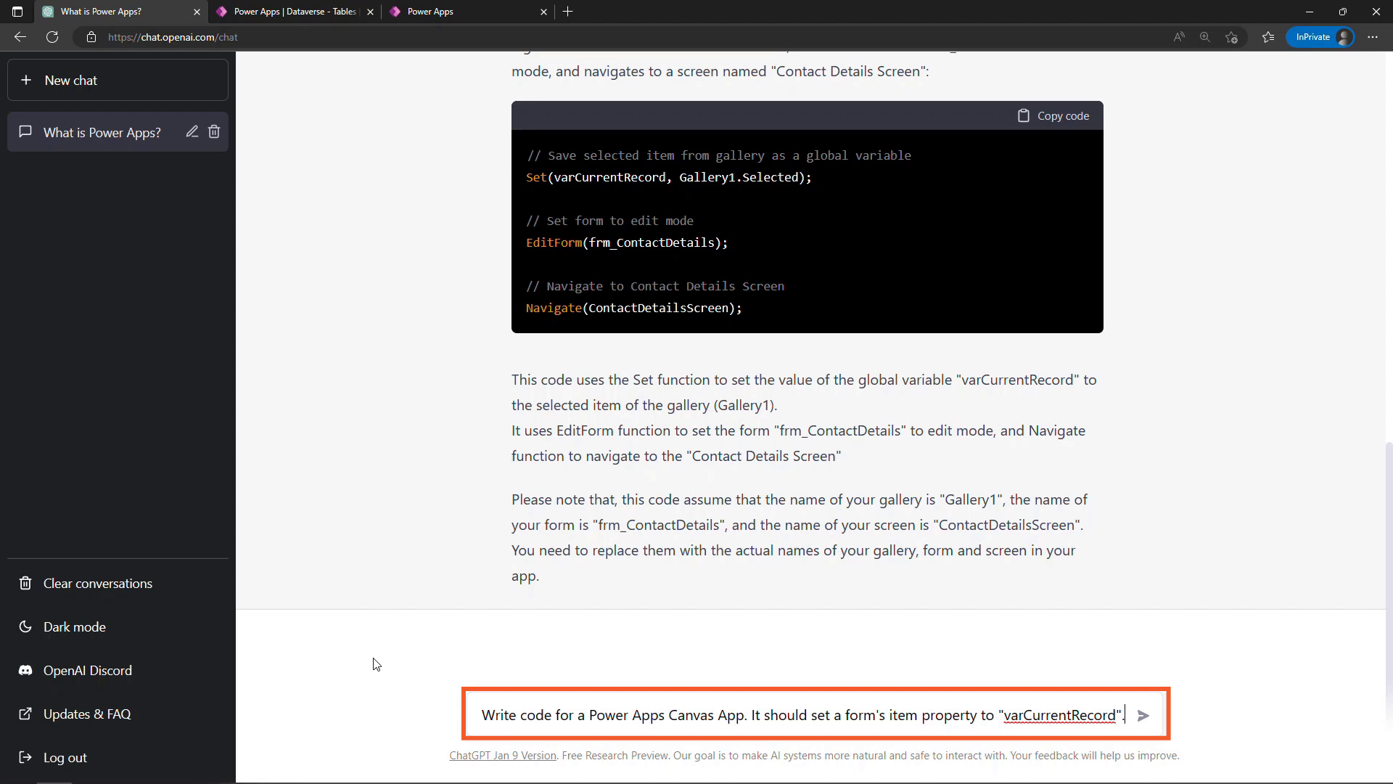
Get frm_ContactDetails.Item = varCurrentRecord from ChatGPT and place it in the form's Item formula.
left_click(1142, 716)
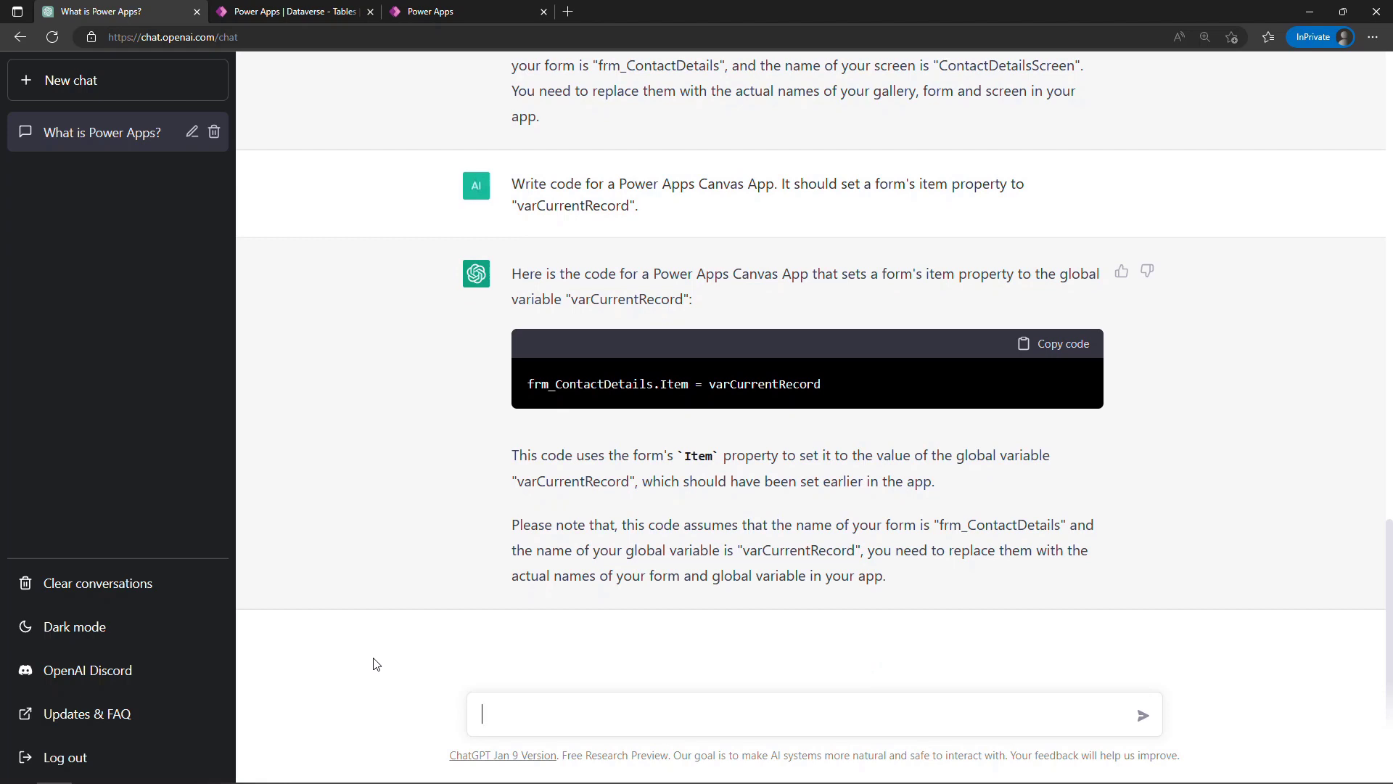
mouse_move(1002, 384)
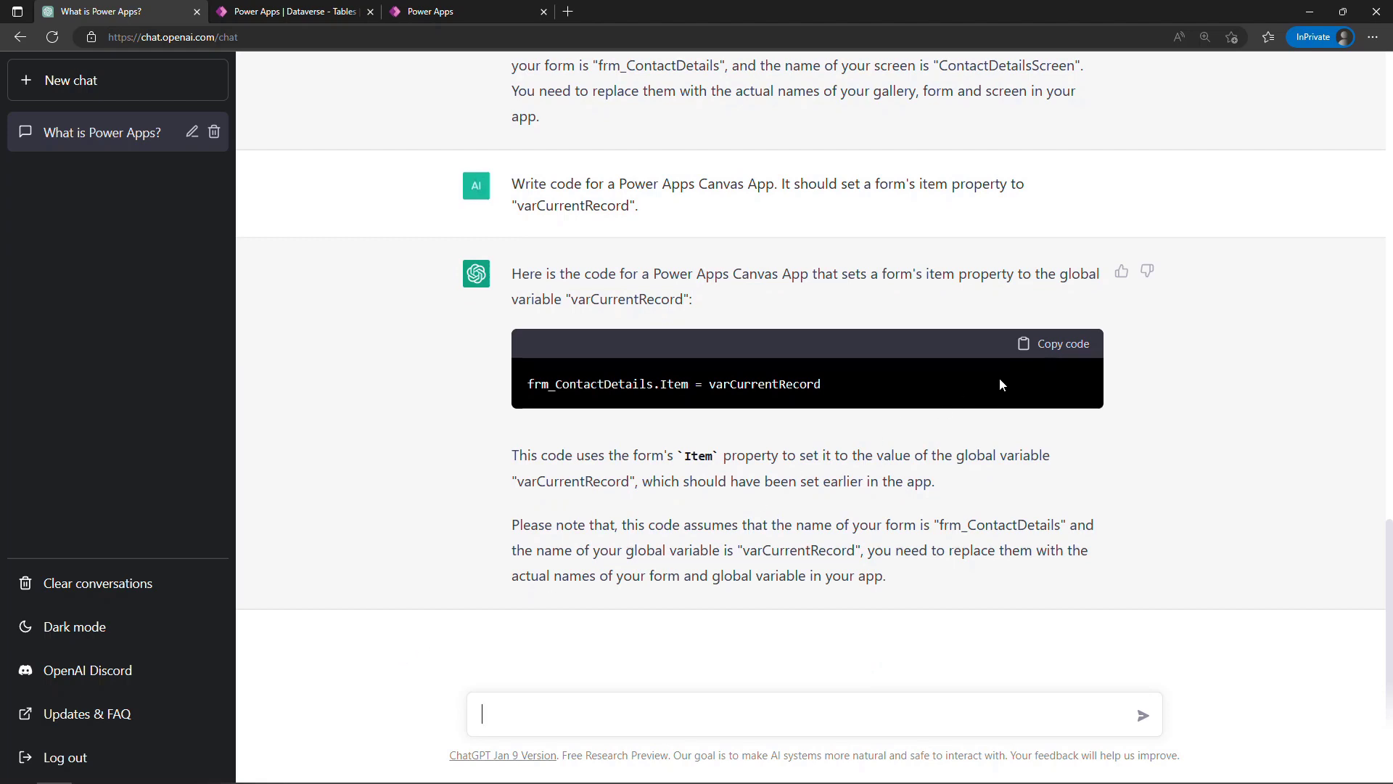
left_click(1063, 344)
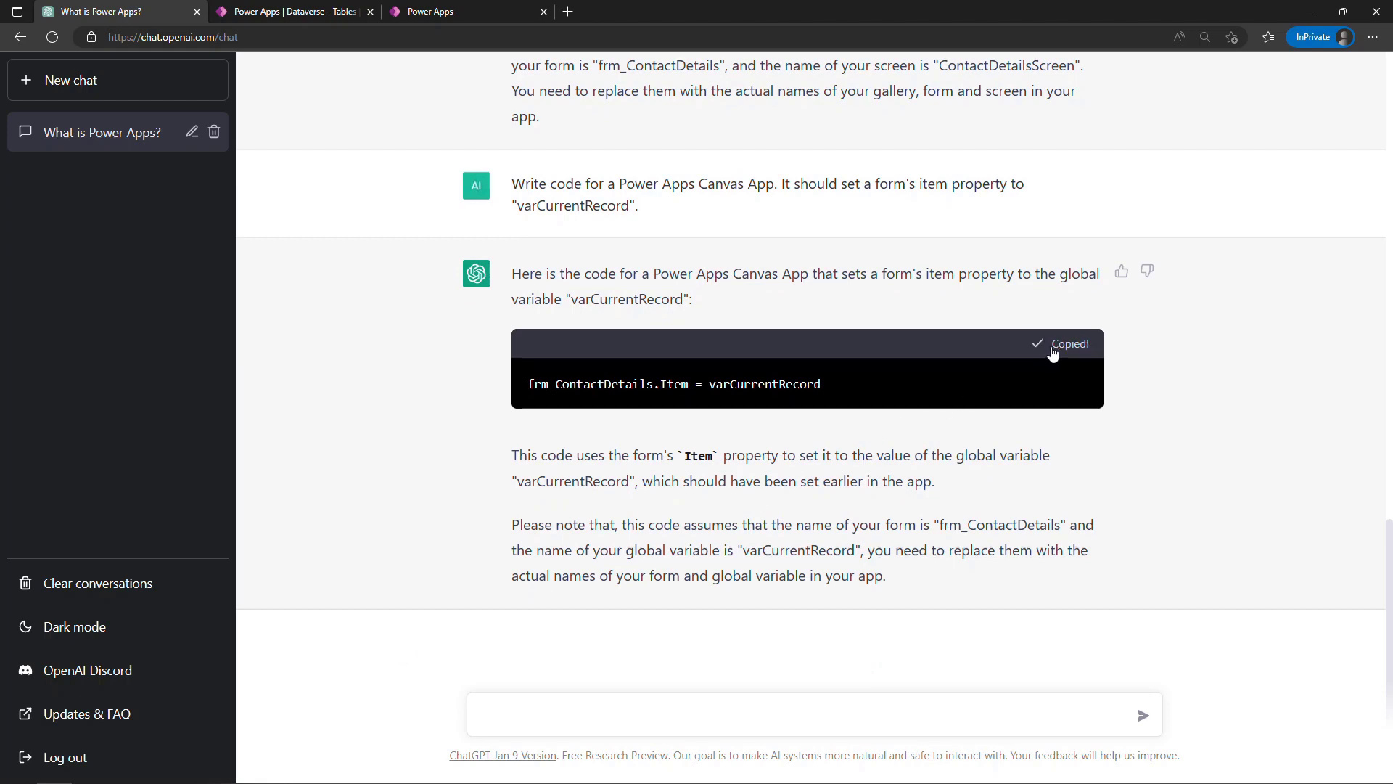
left_click(431, 10)
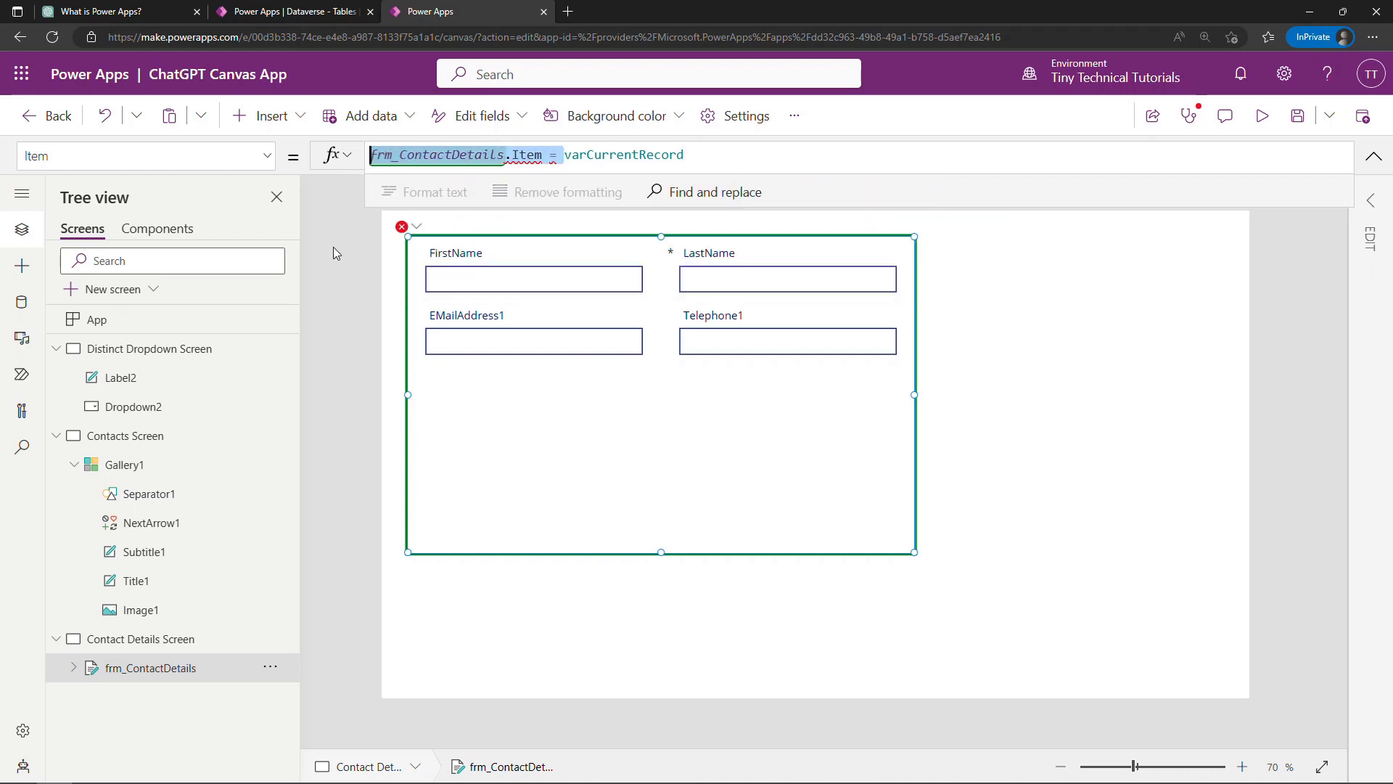
Set the details form's Item to varCurrentRecord and return to the Contacts Screen.
left_click(528, 153)
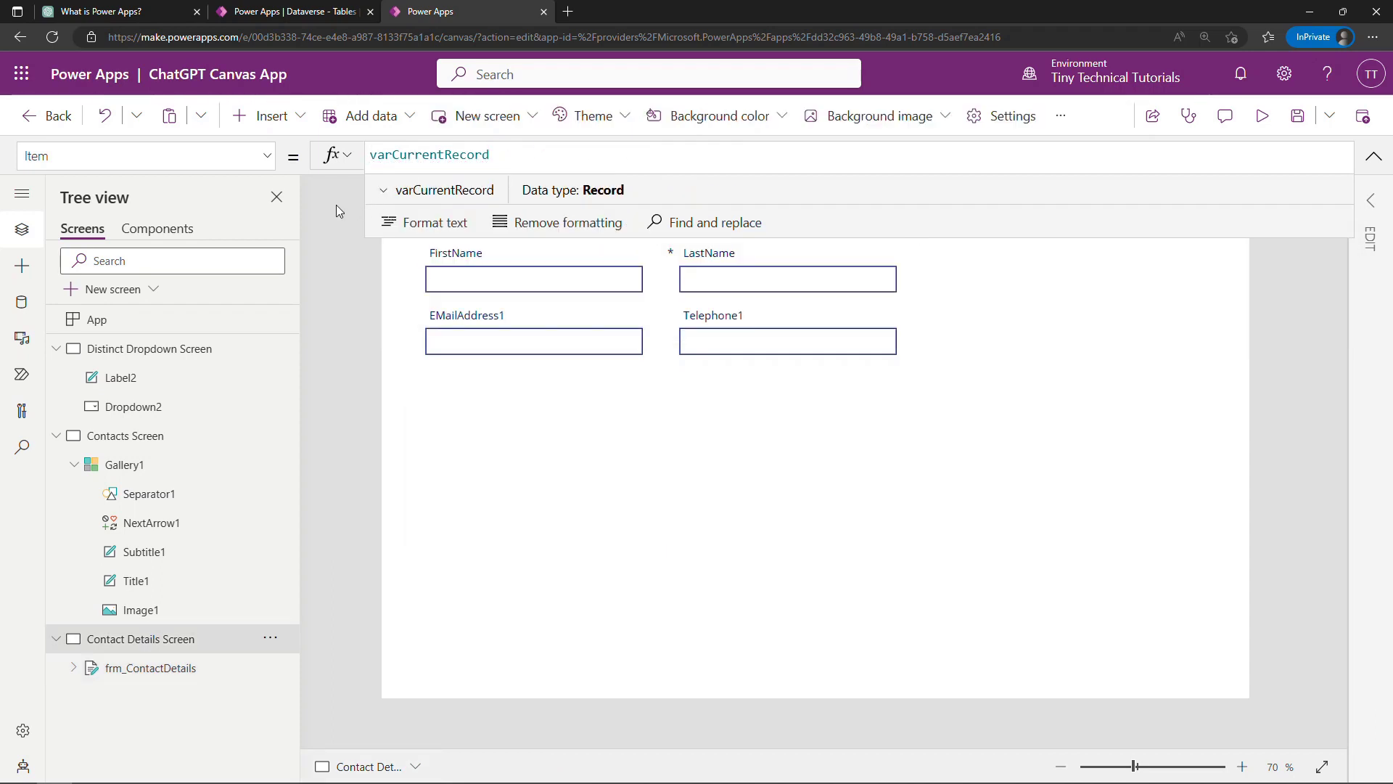
left_click(125, 435)
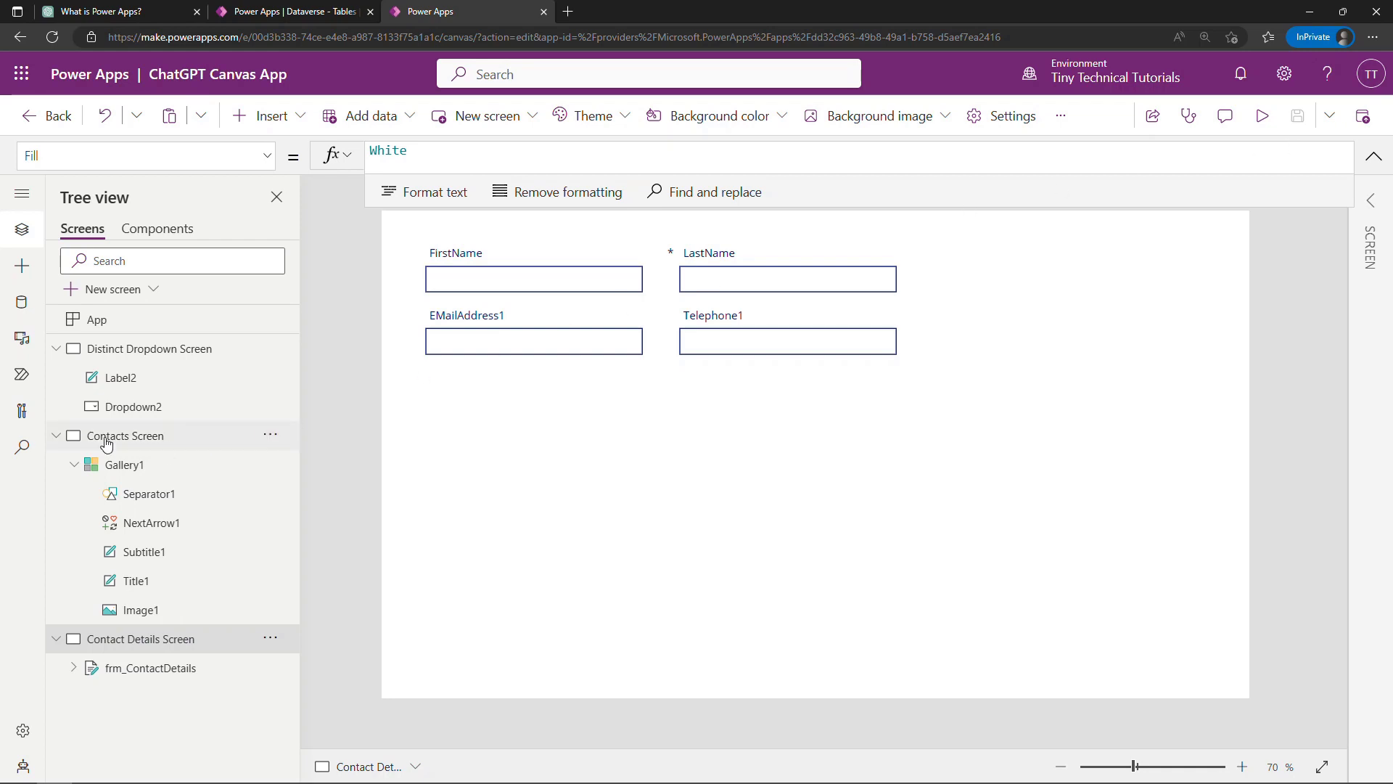
left_click(138, 435)
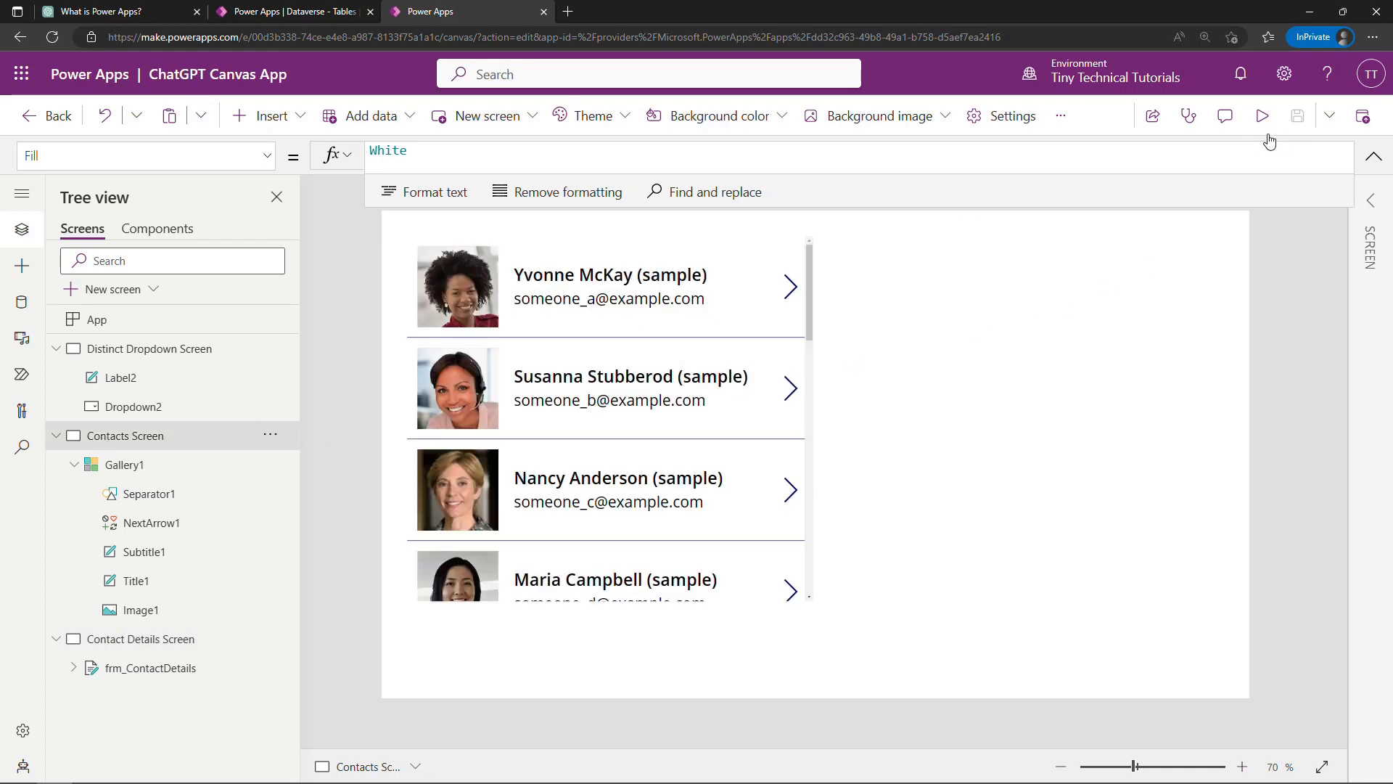
left_click(1261, 116)
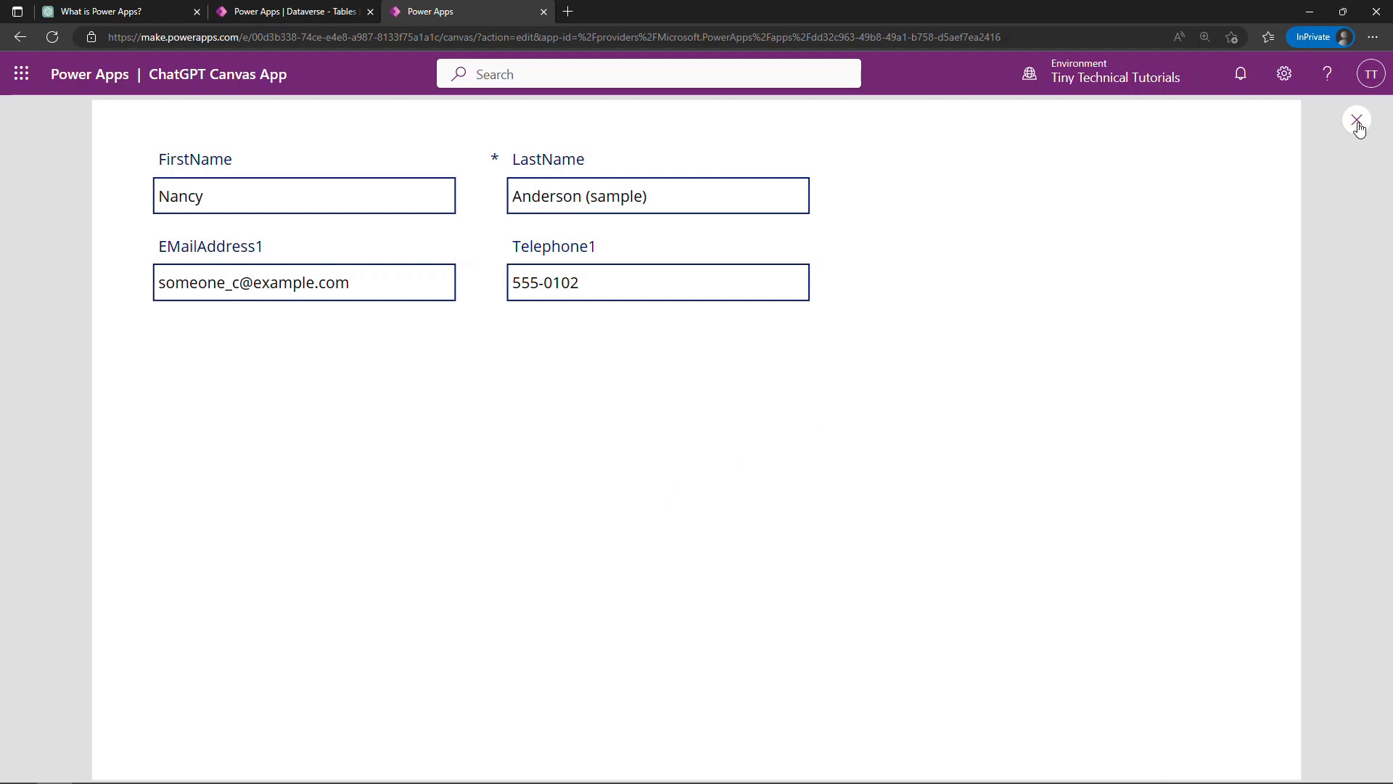
left_click(1357, 121)
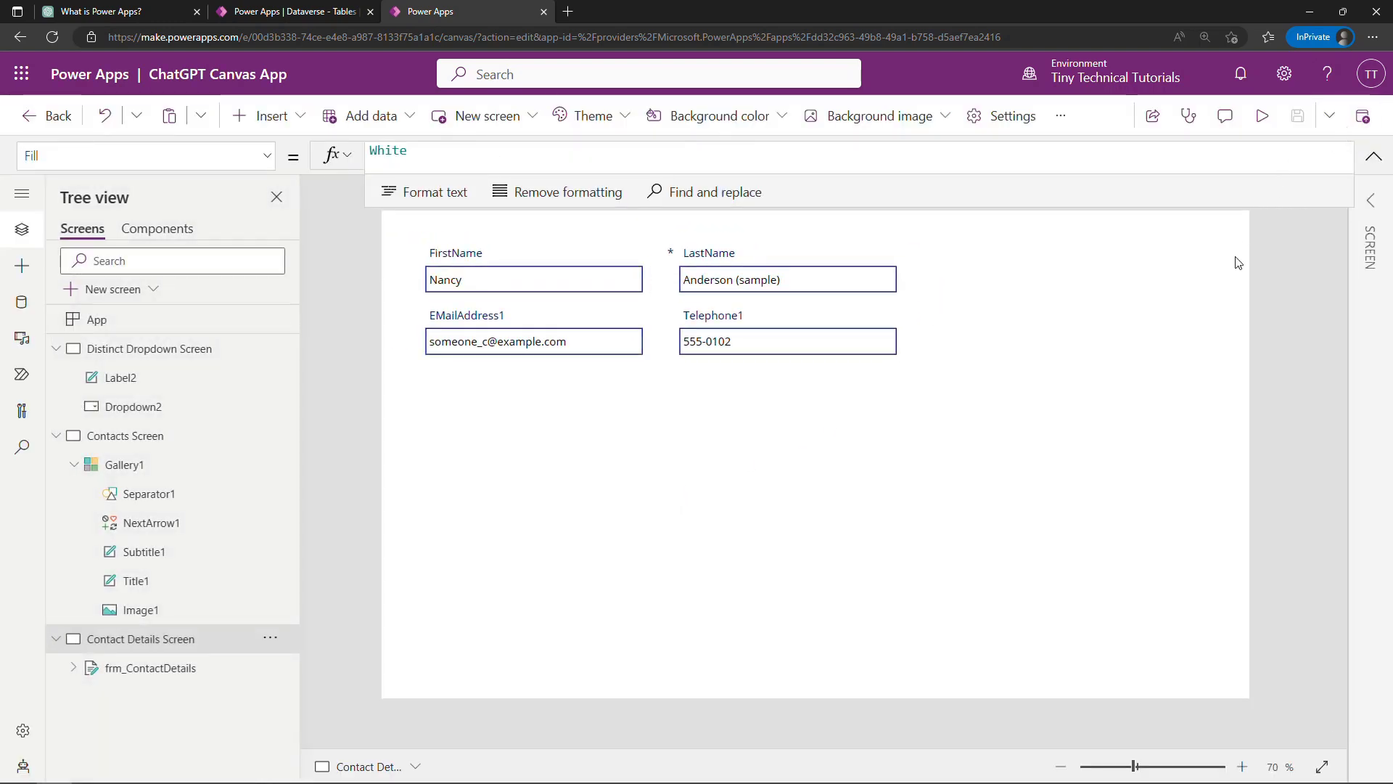
mouse_move(1259, 286)
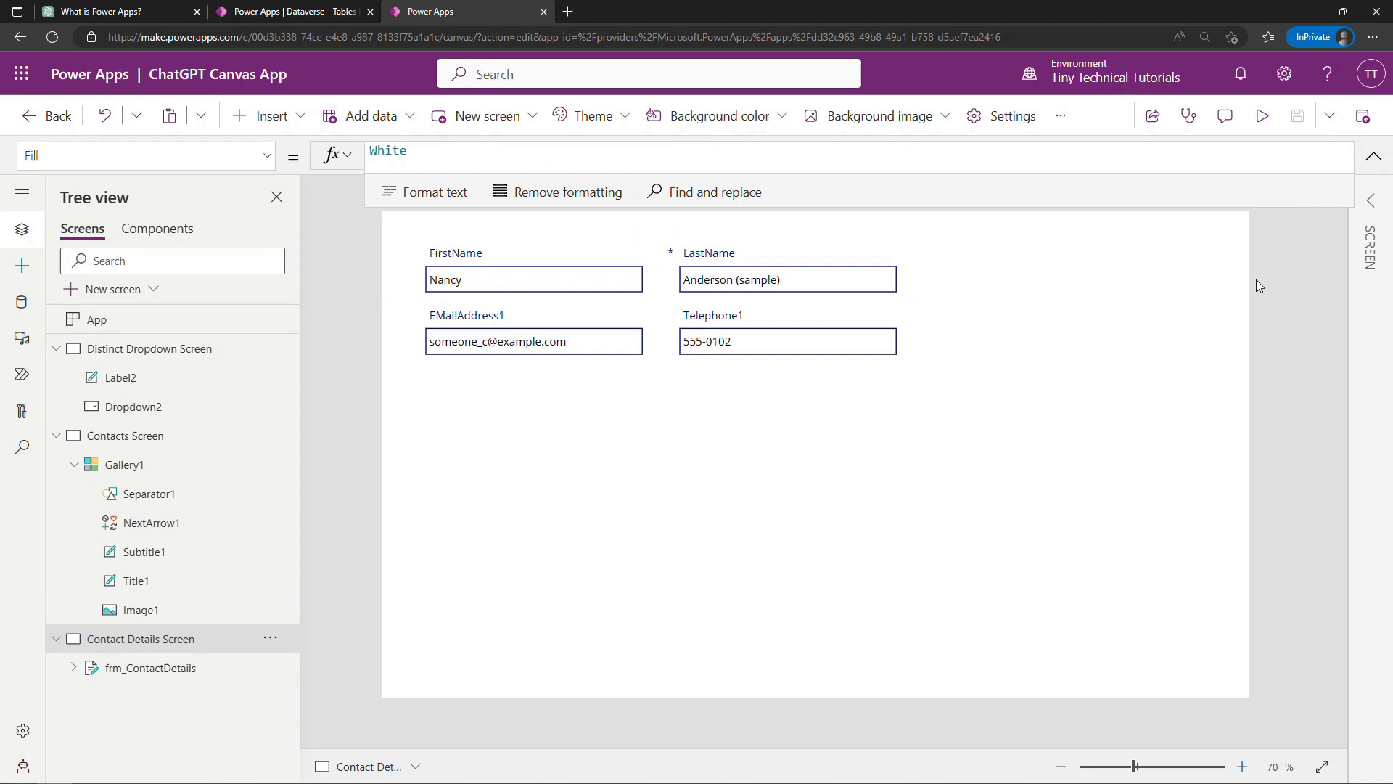